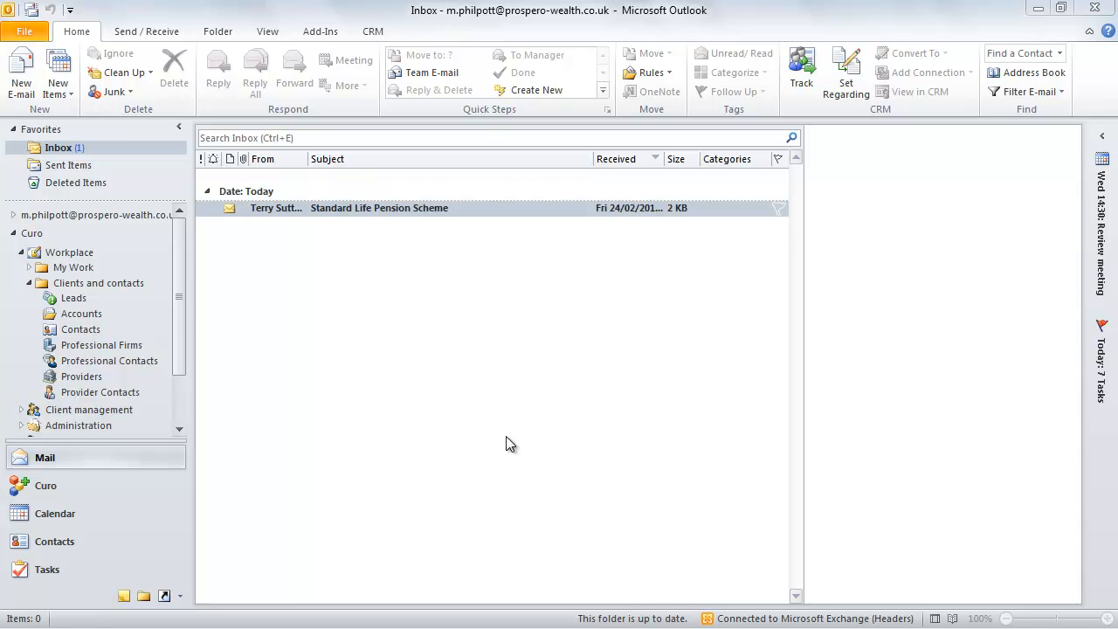
Track the Standard Life Pension Scheme email in CRM and open the sender's contact record
click(379, 208)
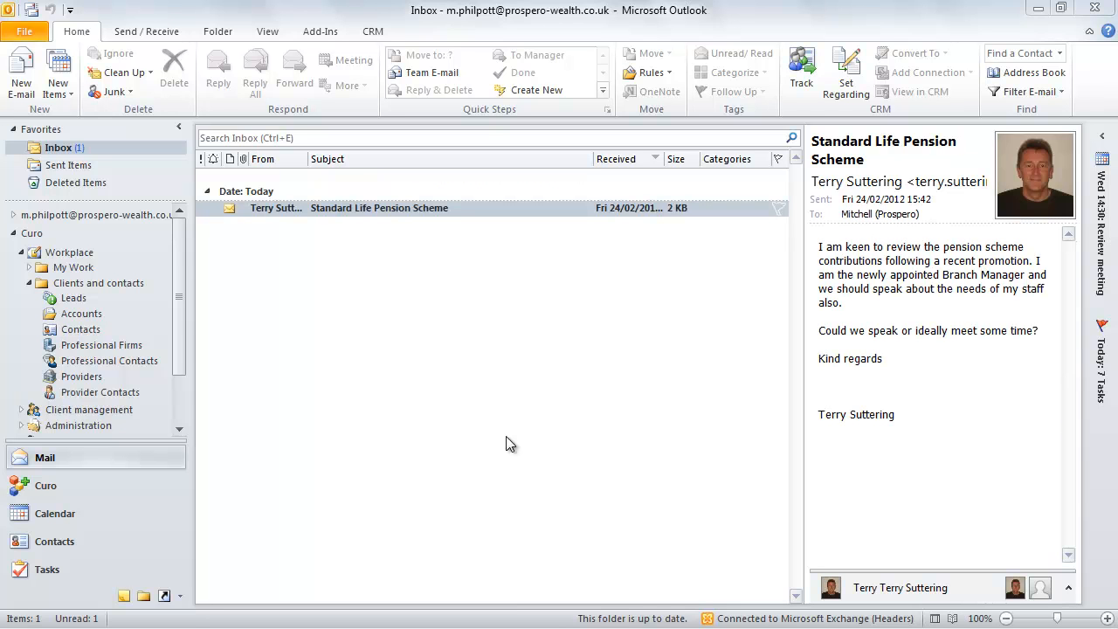
mouse_move(519, 419)
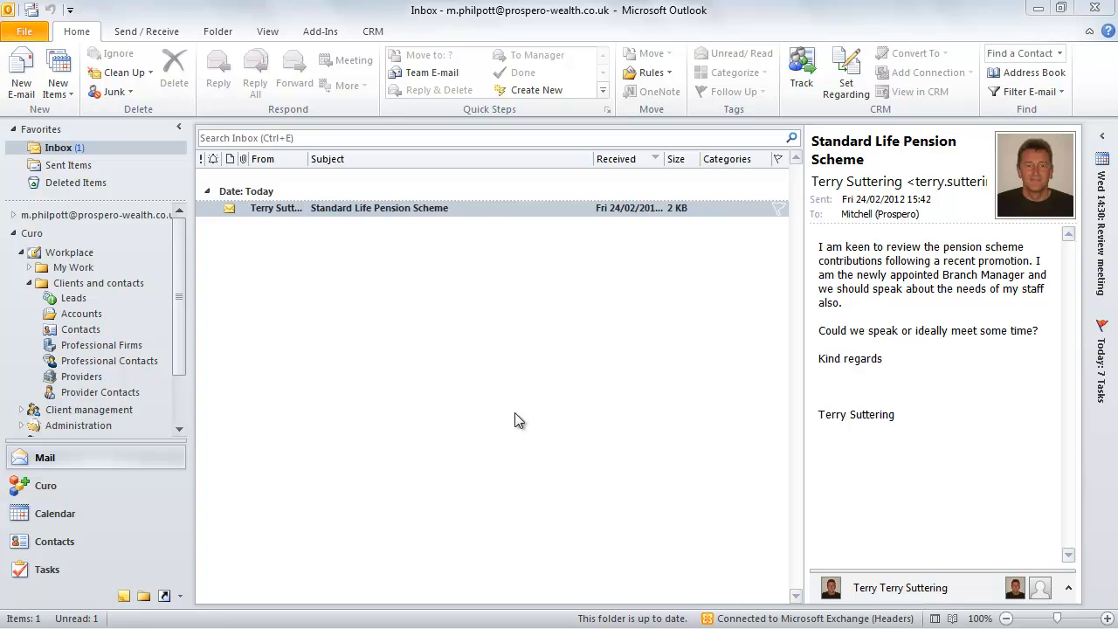
click(379, 208)
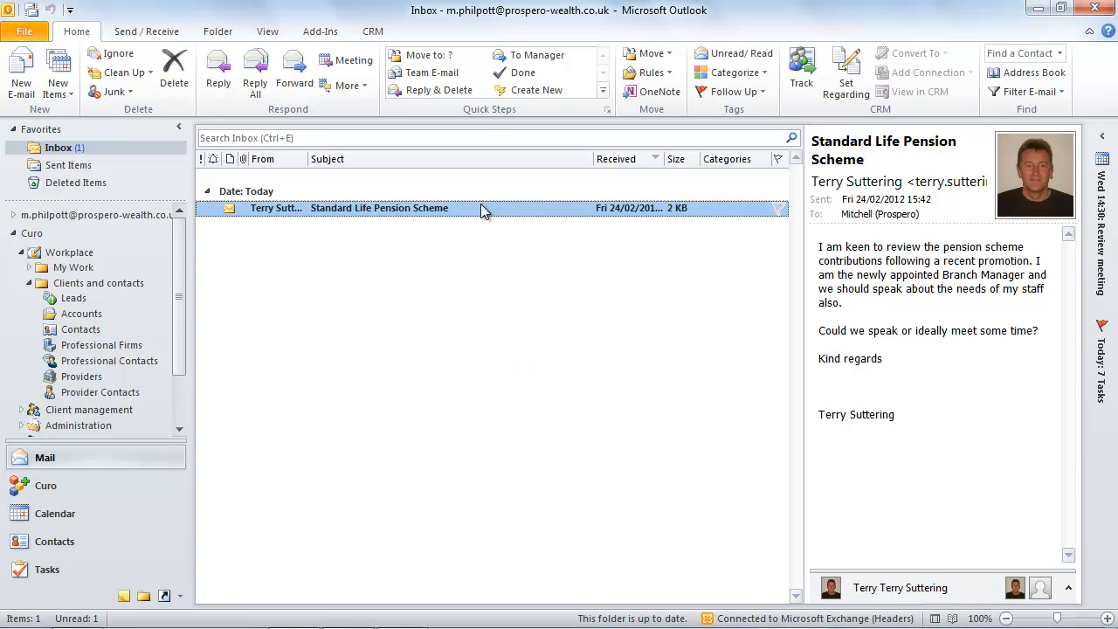
click(801, 72)
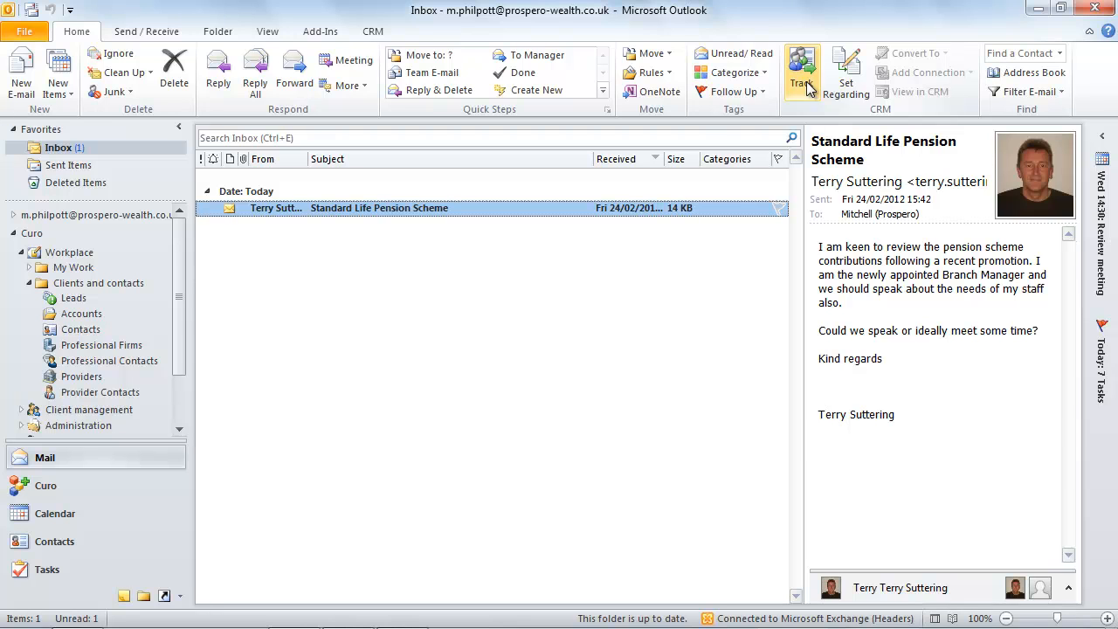
click(801, 71)
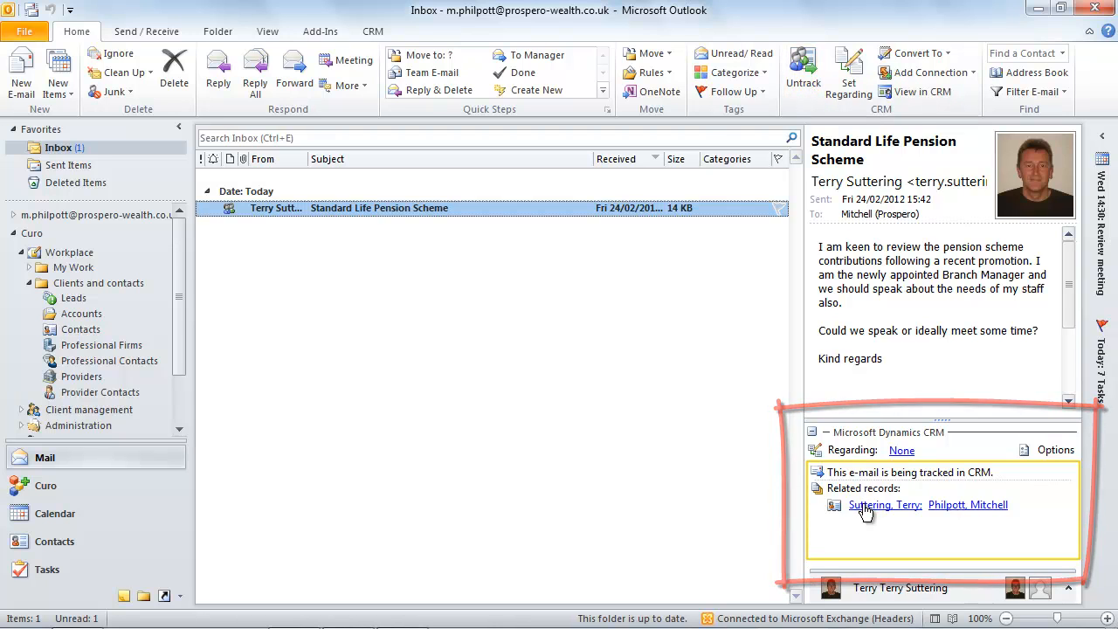
click(885, 505)
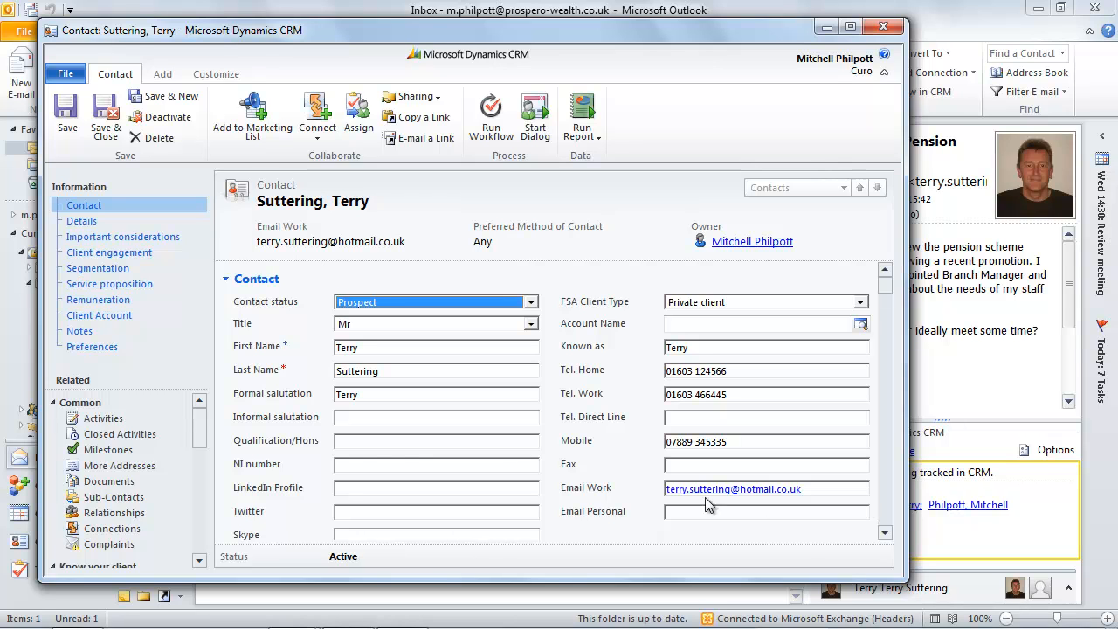
Find the pension email under Closed Activities, then start a new email to the client
click(120, 434)
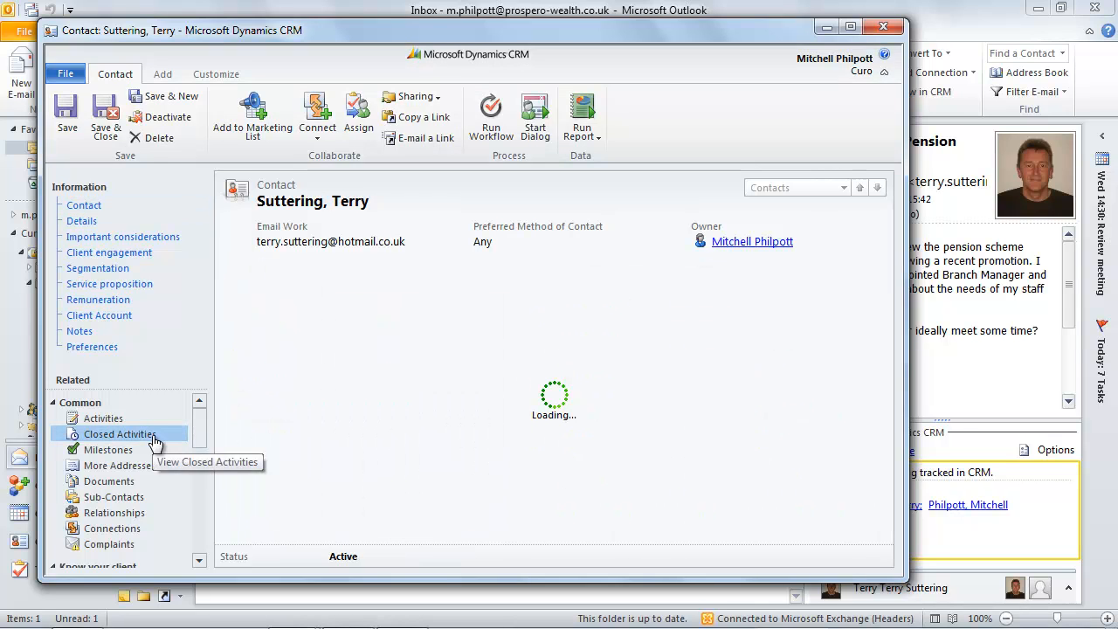
click(120, 435)
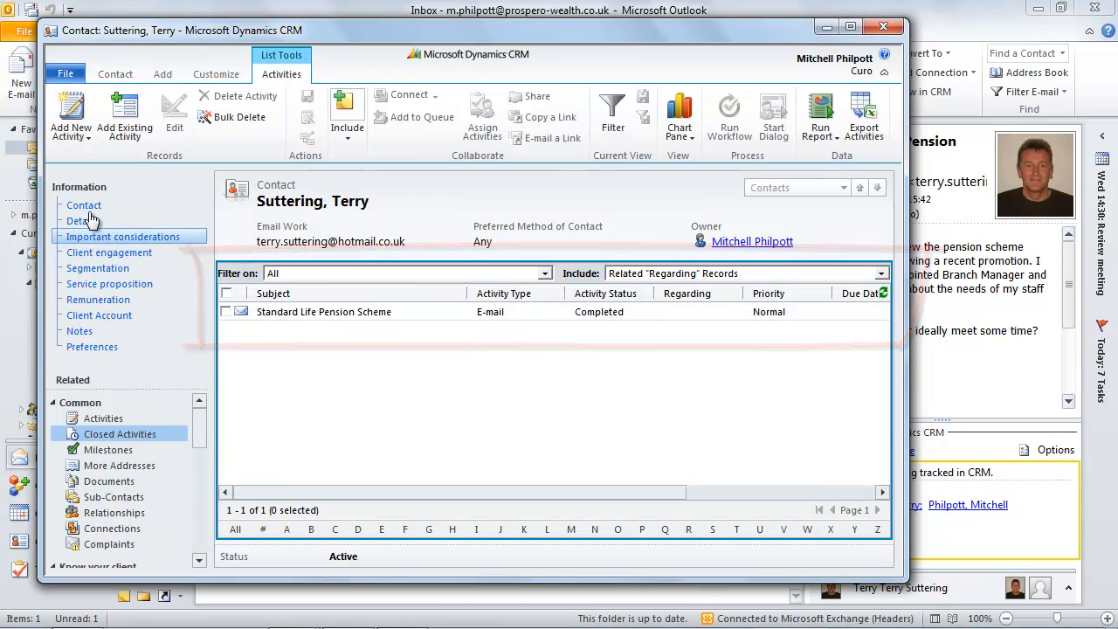
click(84, 204)
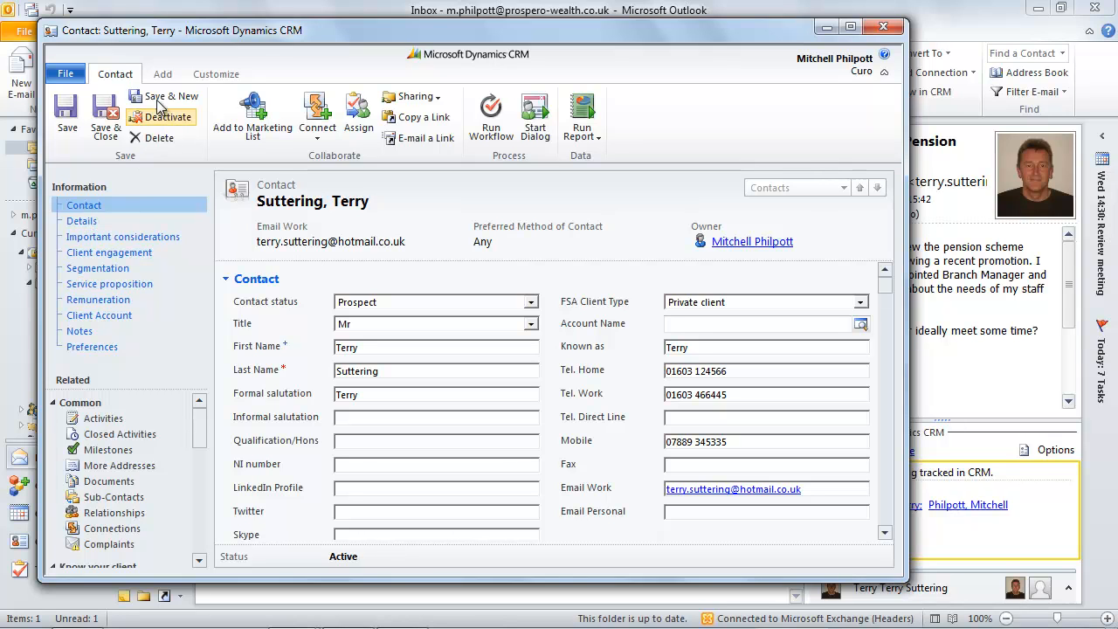
click(162, 73)
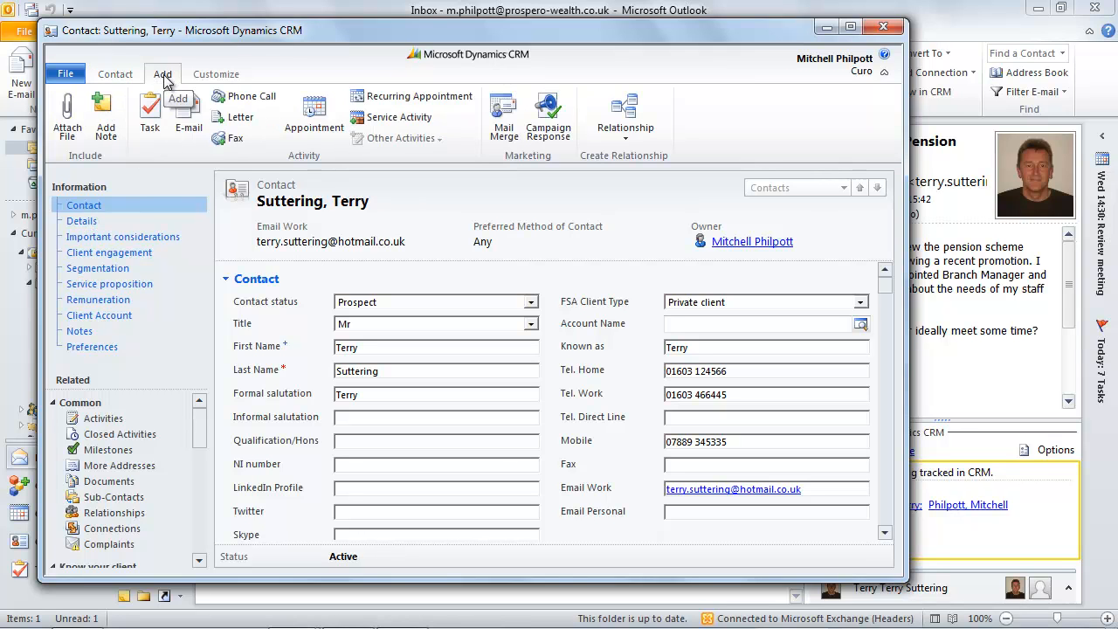
click(188, 114)
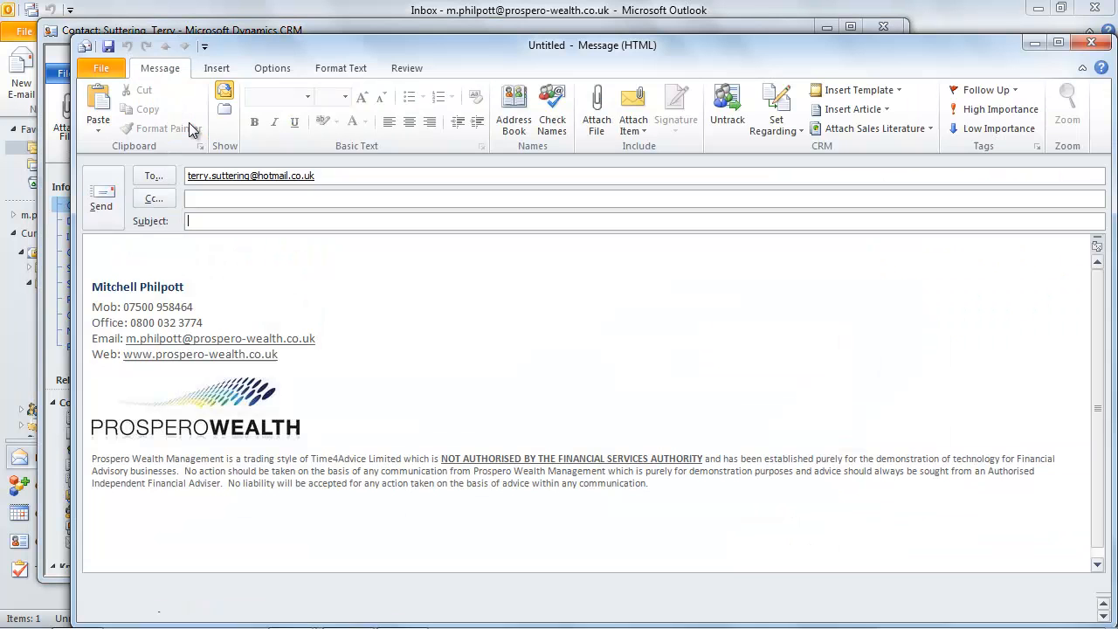
Write Terry a 'Forthcoming meeting' email proposing next Wednesday around midday
text(Forthcoming meeting)
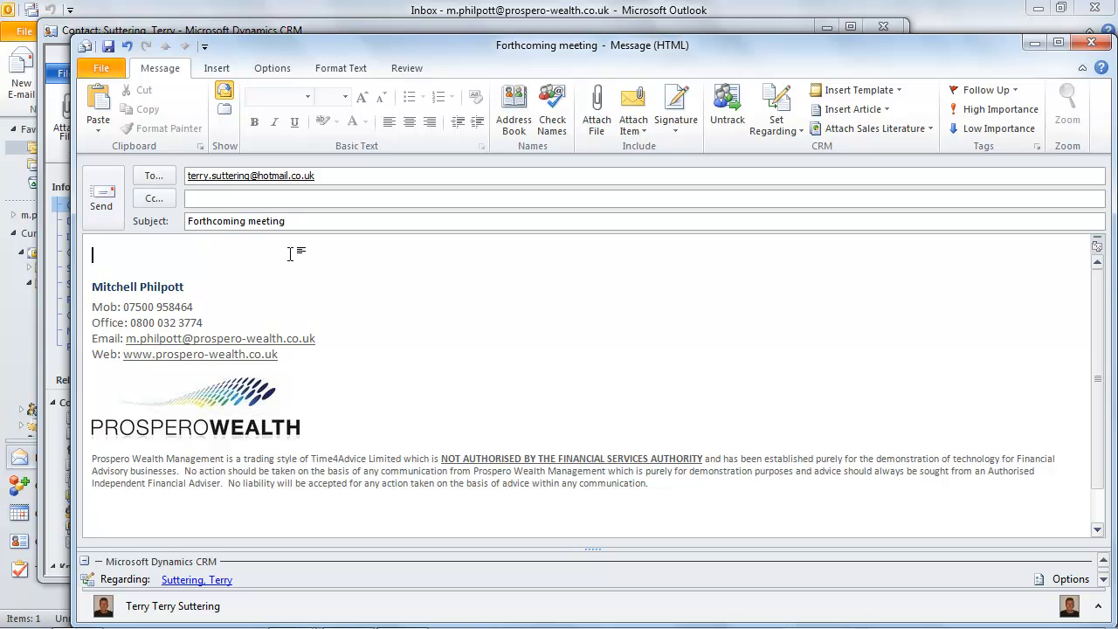
text(Terry)
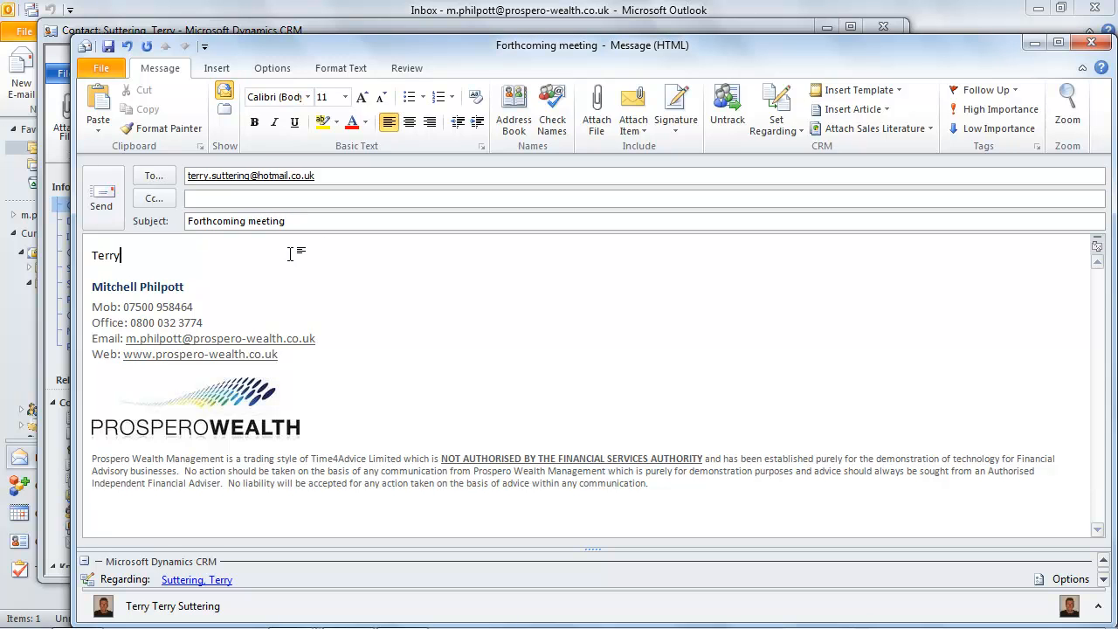
text(, thanks very m)
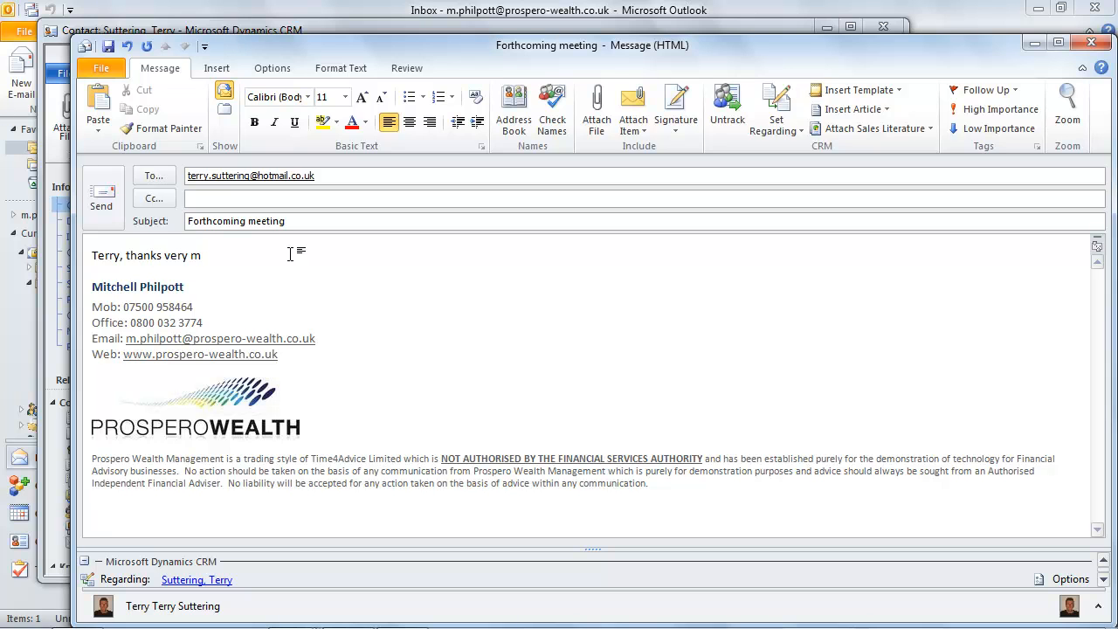
text(uch form)
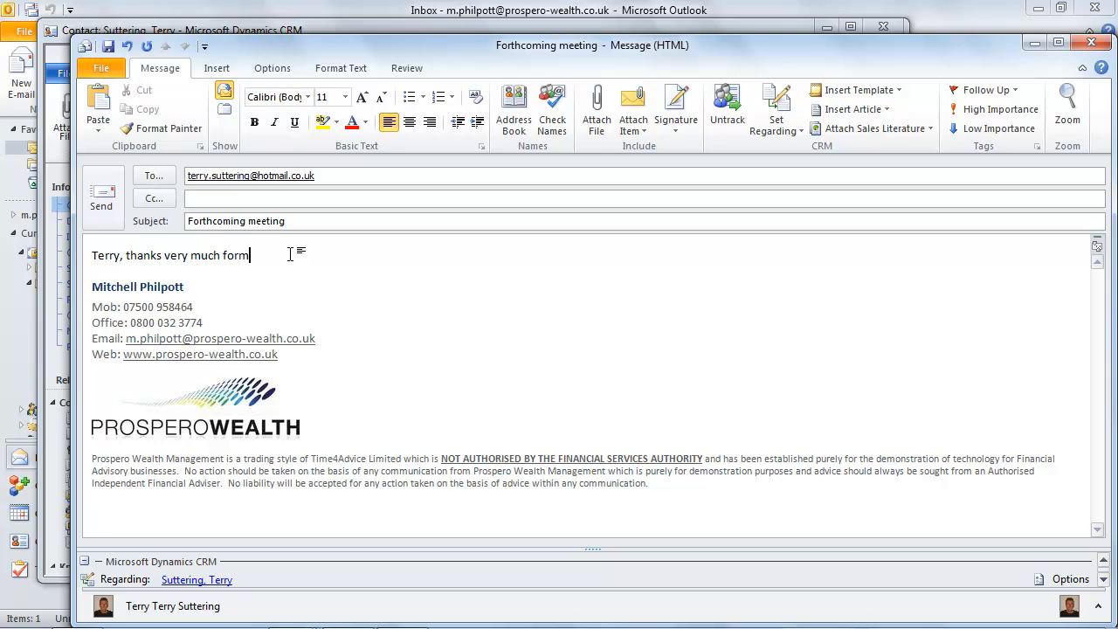
text(for making contact. W)
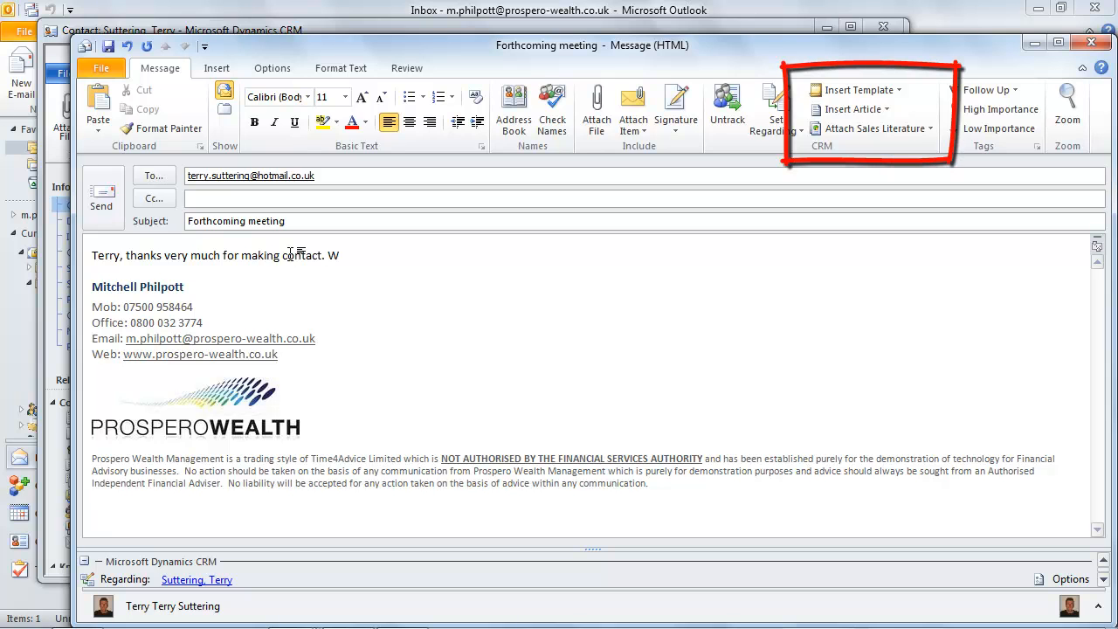
text(ould next Wednesday at your office suit)
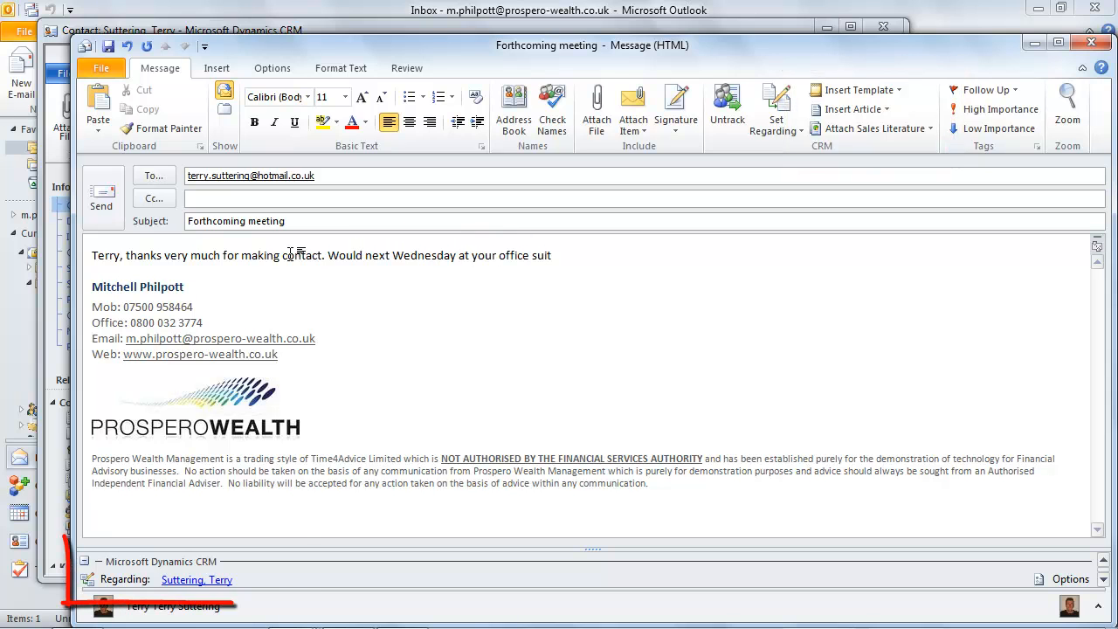
text(?  Aroun)
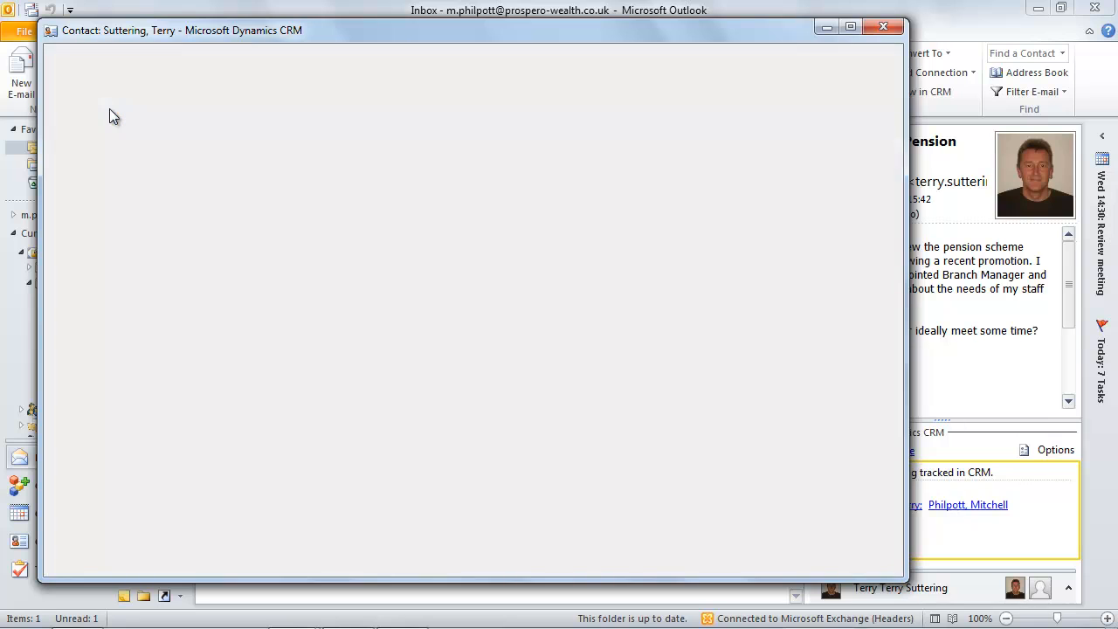
Close the contact record and delete the pension scheme email from the inbox
click(884, 27)
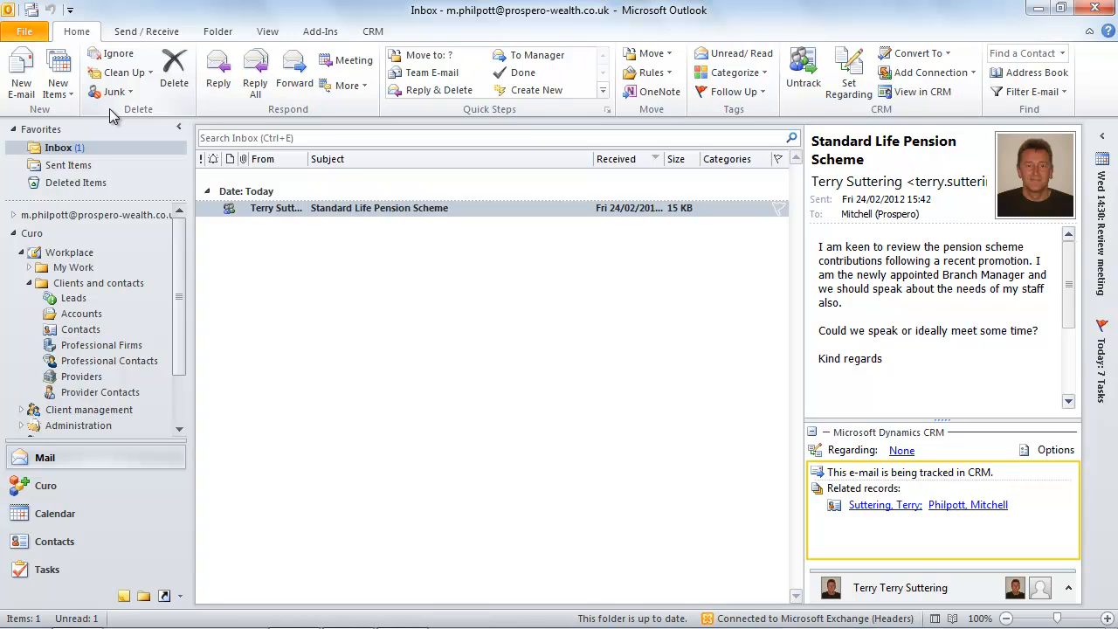
mouse_move(221, 145)
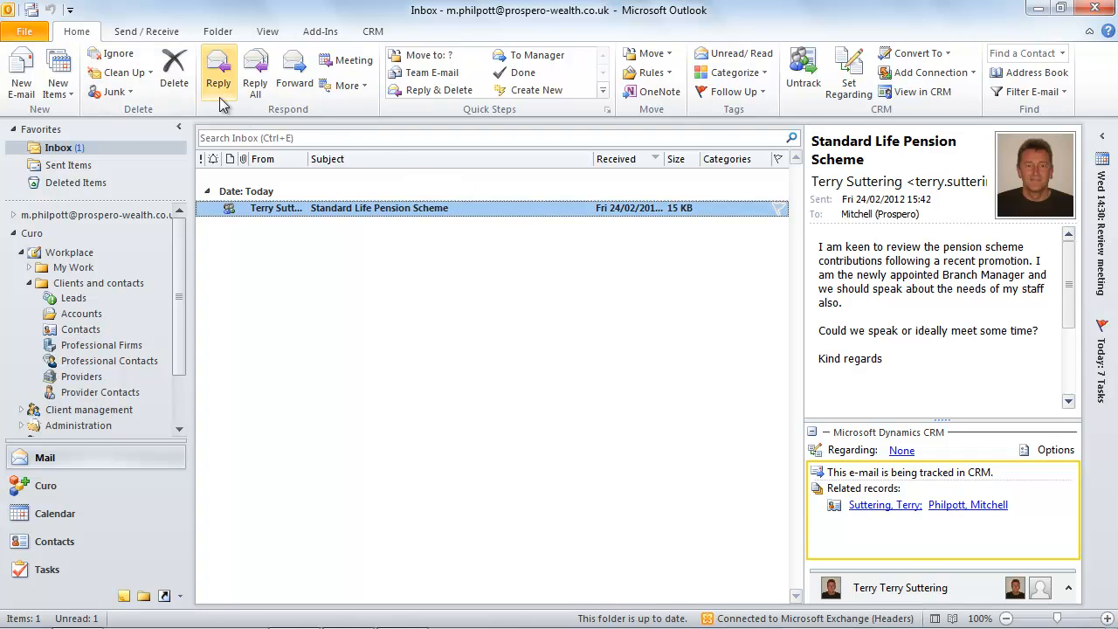
click(174, 70)
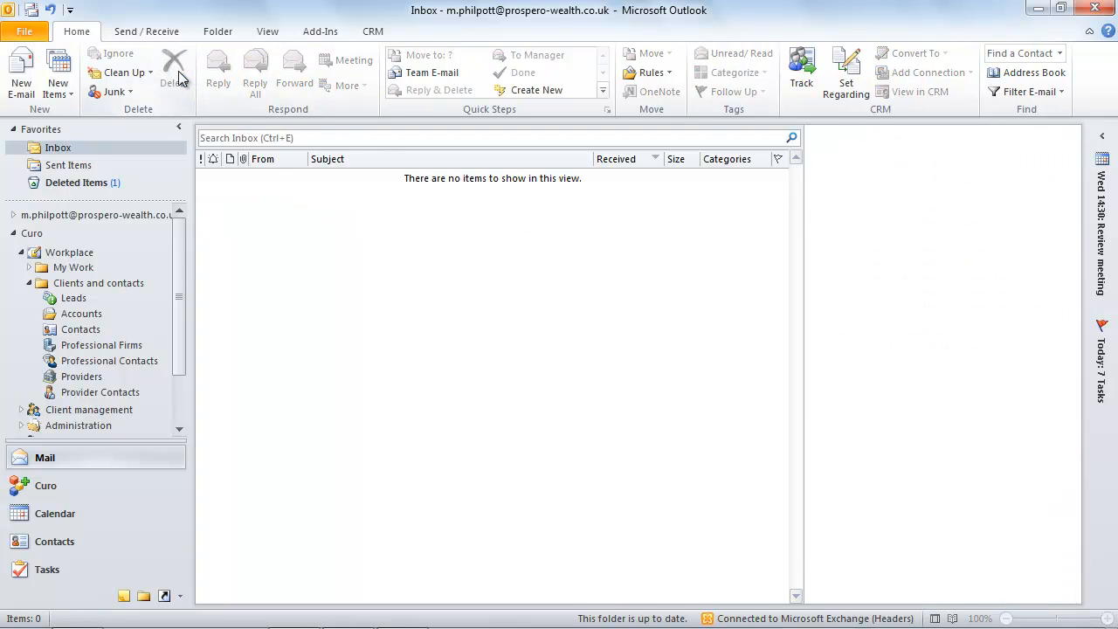
mouse_move(177, 78)
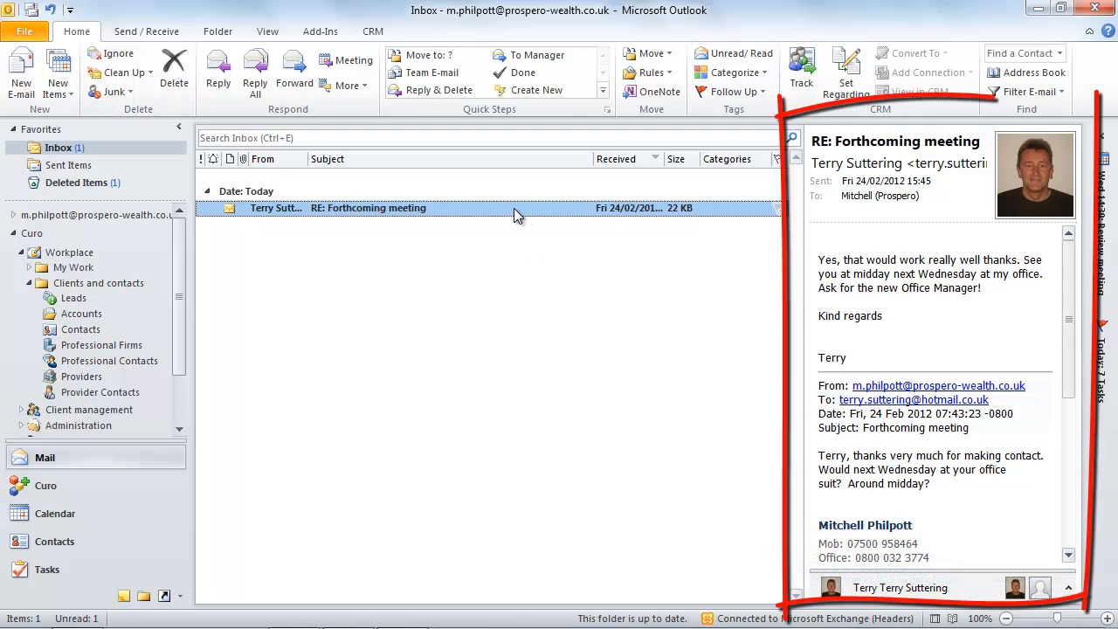
mouse_move(800, 70)
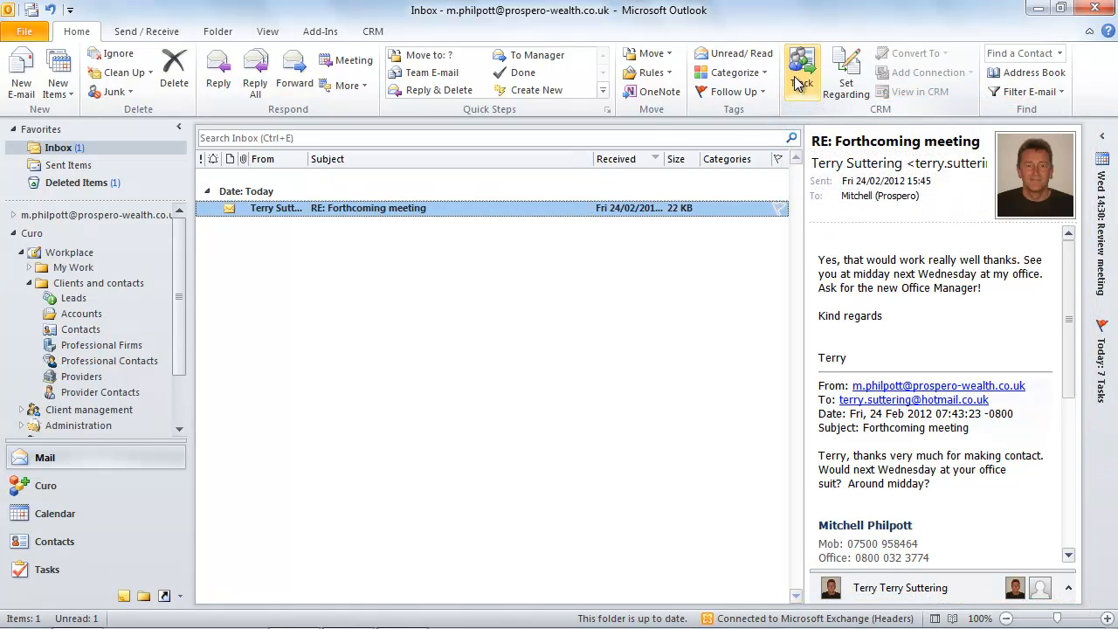
Track Terry's 'RE: Forthcoming meeting' reply in CRM and open the Set Regarding lookup
click(801, 72)
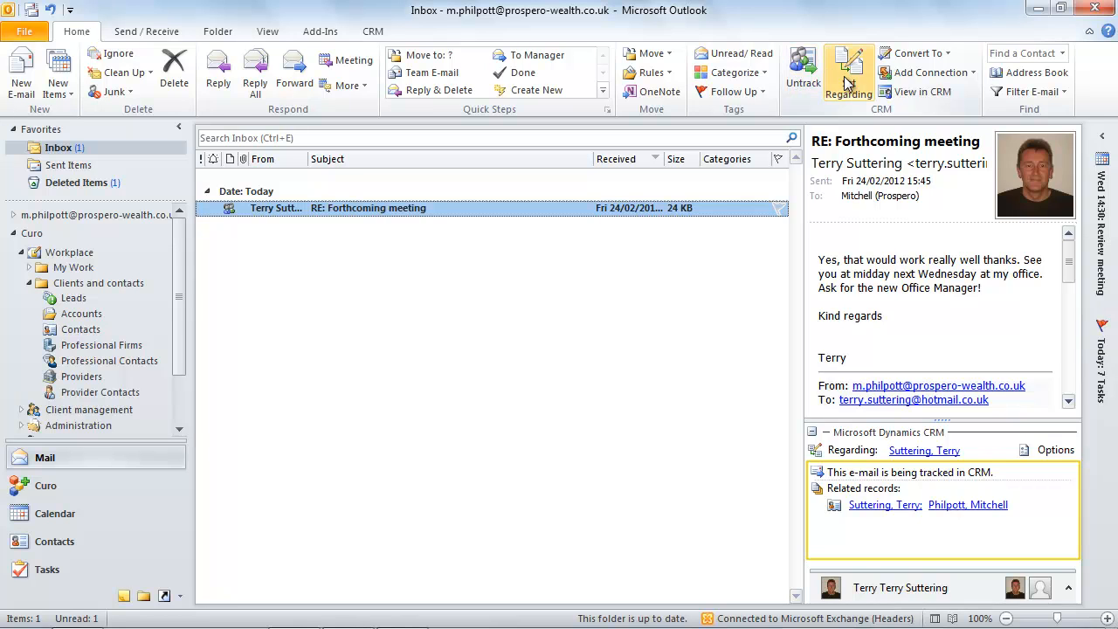
click(880, 75)
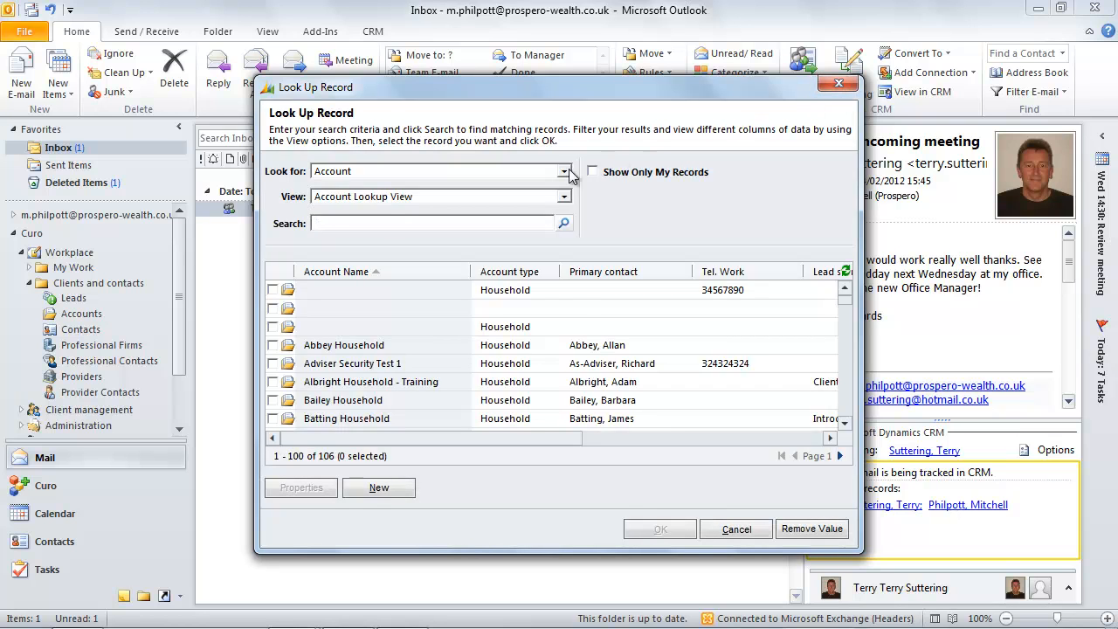
Search Holding records by surname and pick Terry's Standard Life personal pension
click(564, 171)
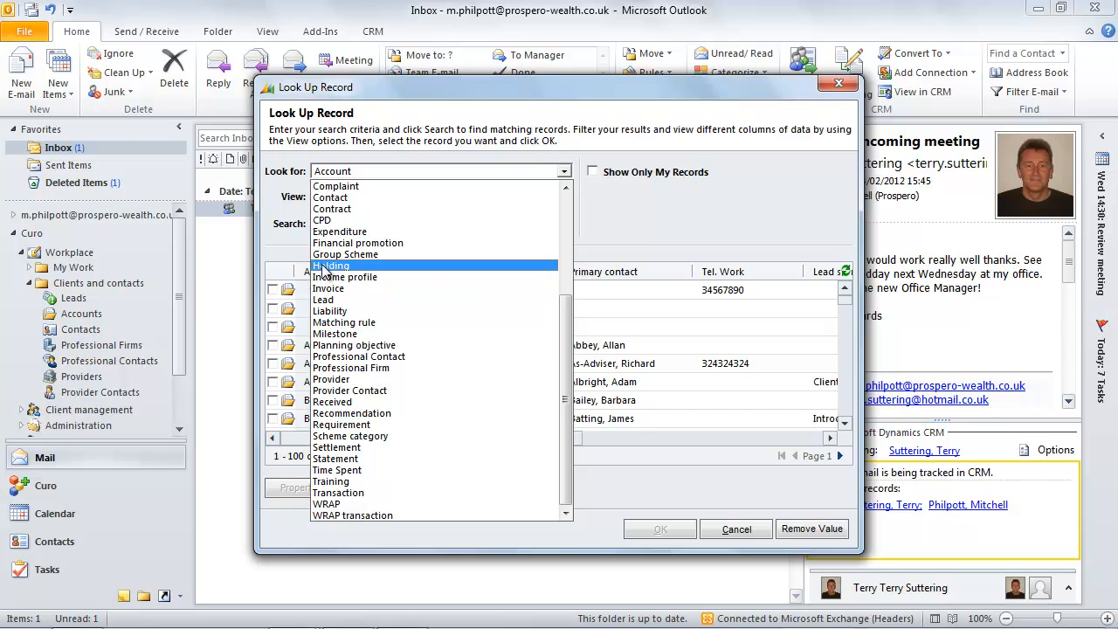
click(330, 265)
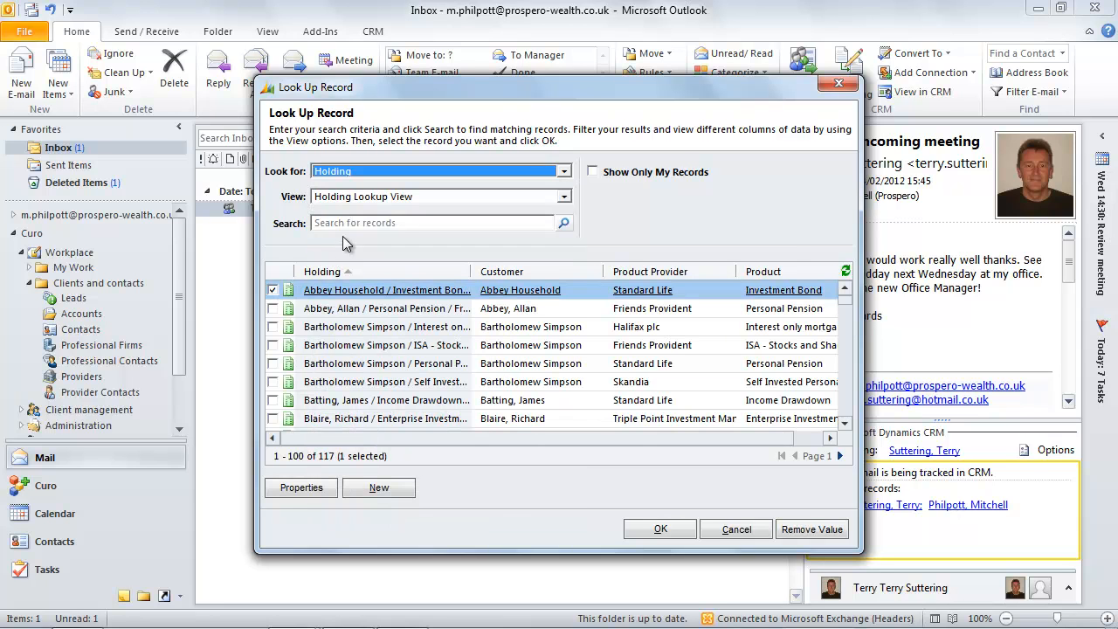
text(suttering)
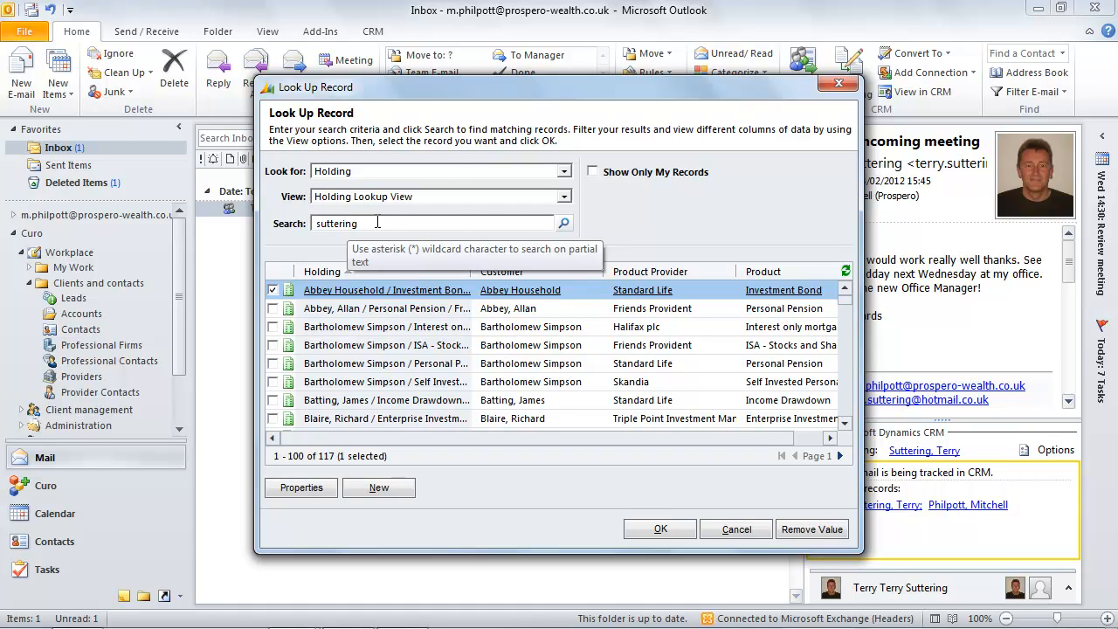
click(564, 223)
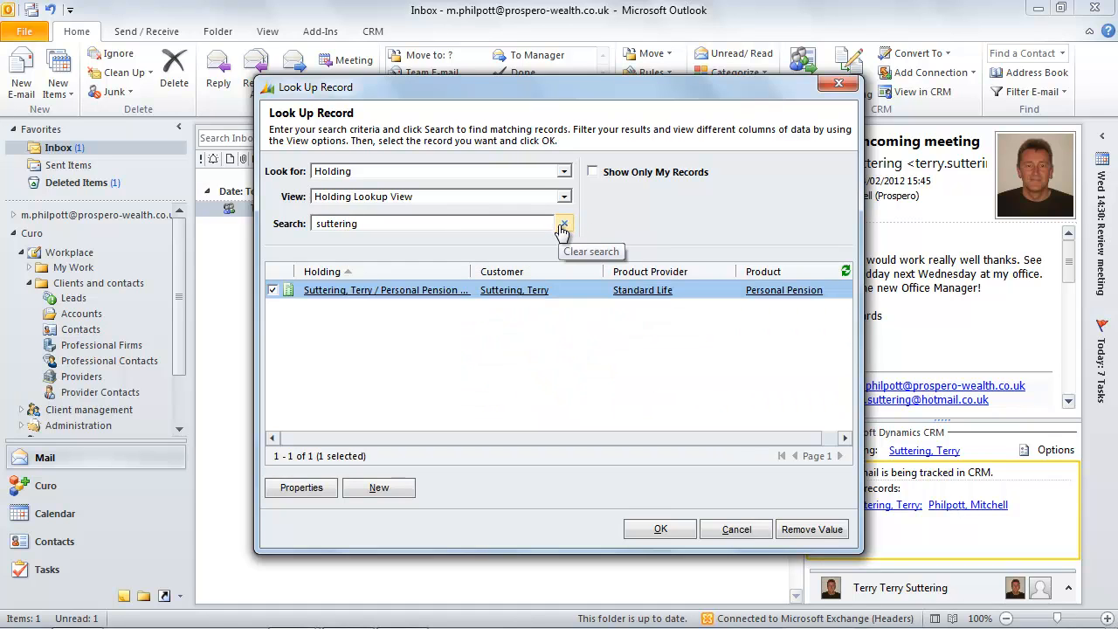
click(661, 528)
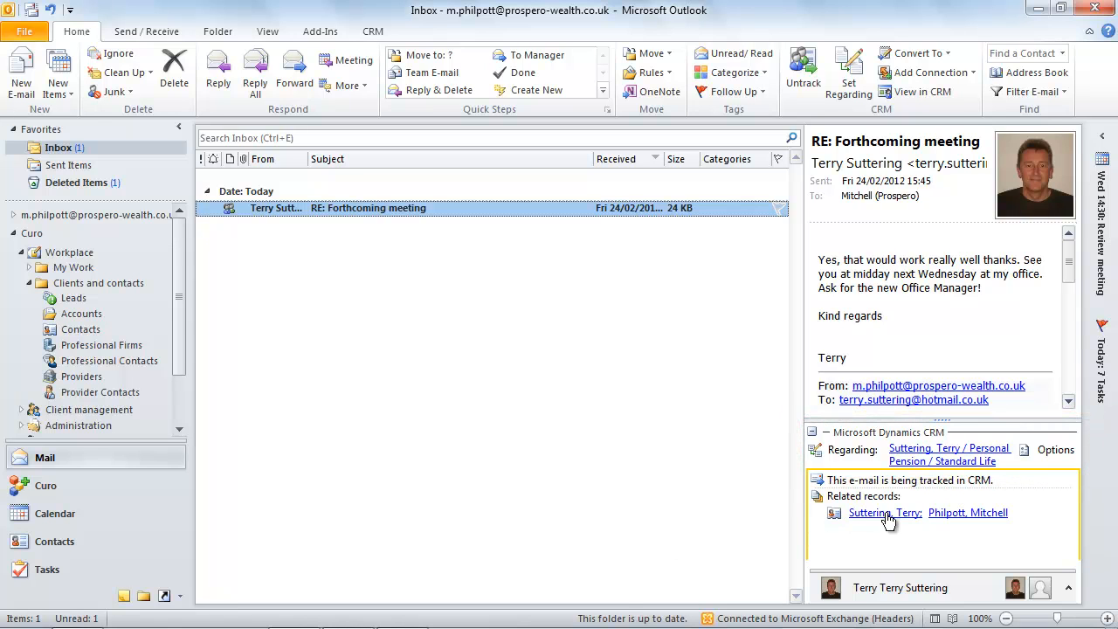
Open Terry's contact record and start a new appointment regarding him
click(884, 513)
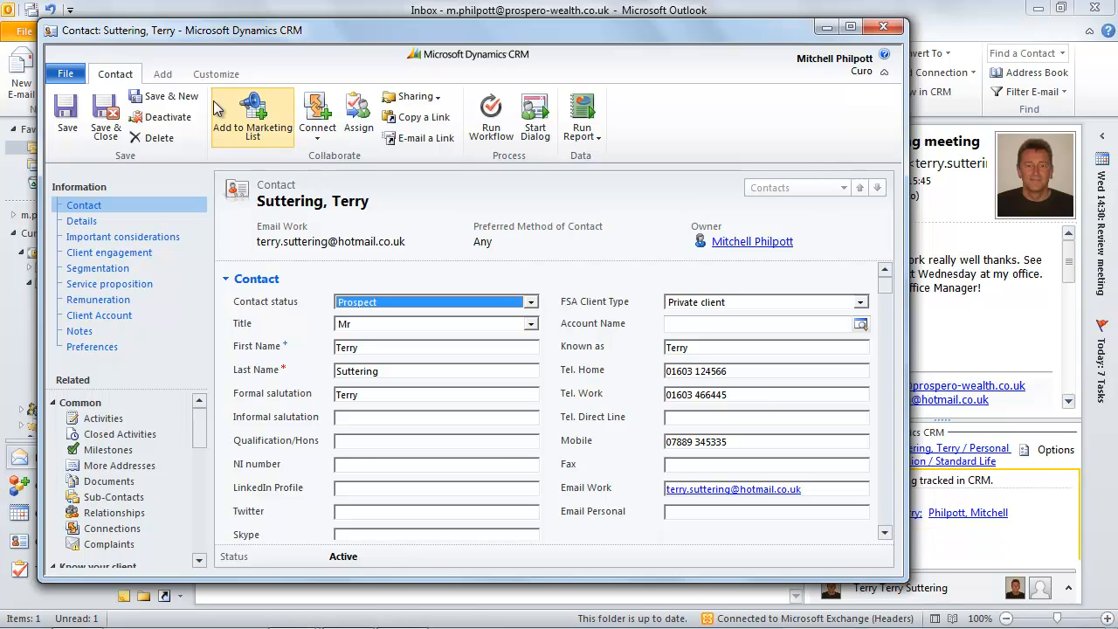
click(163, 73)
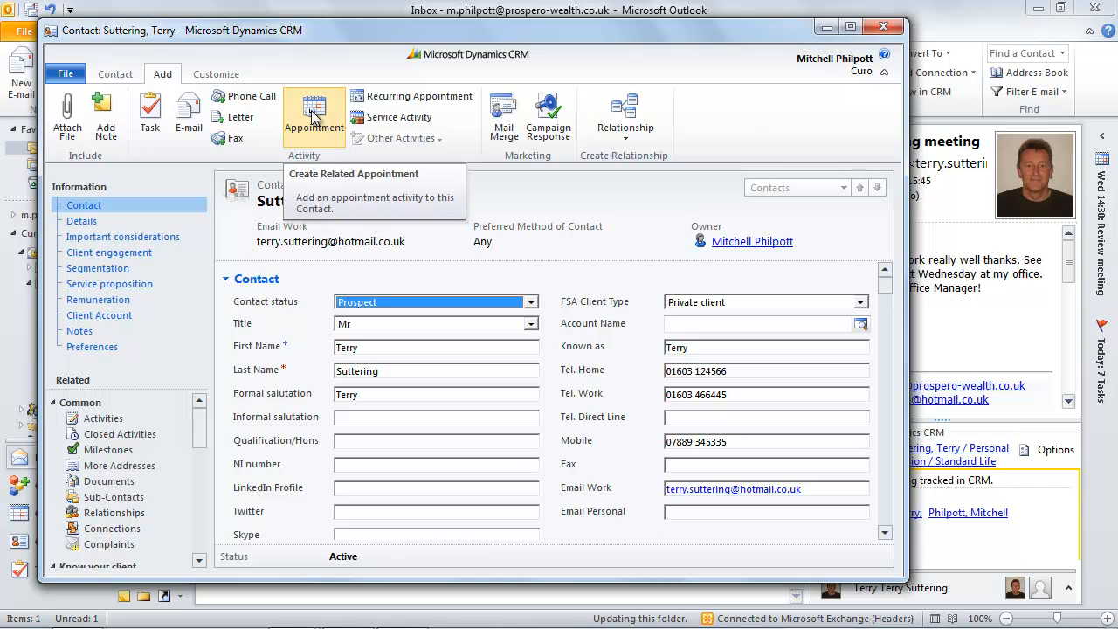
click(314, 113)
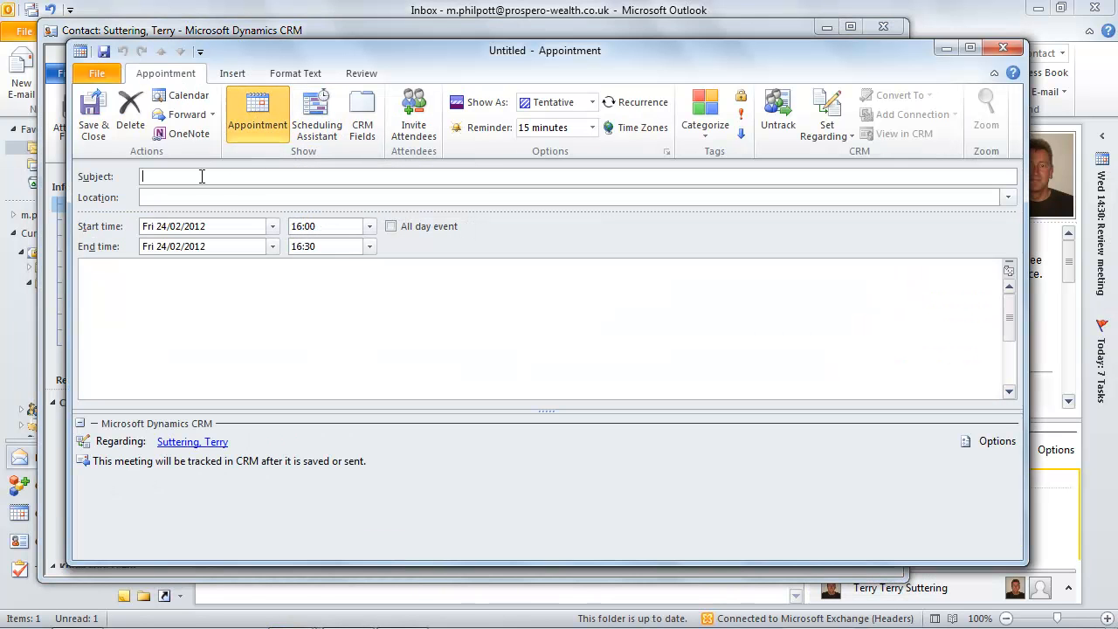
Enter the pension review subject, Terry's office location and 'Obtain a valuation from Standard Life' notes
text(Meeting with Terry S)
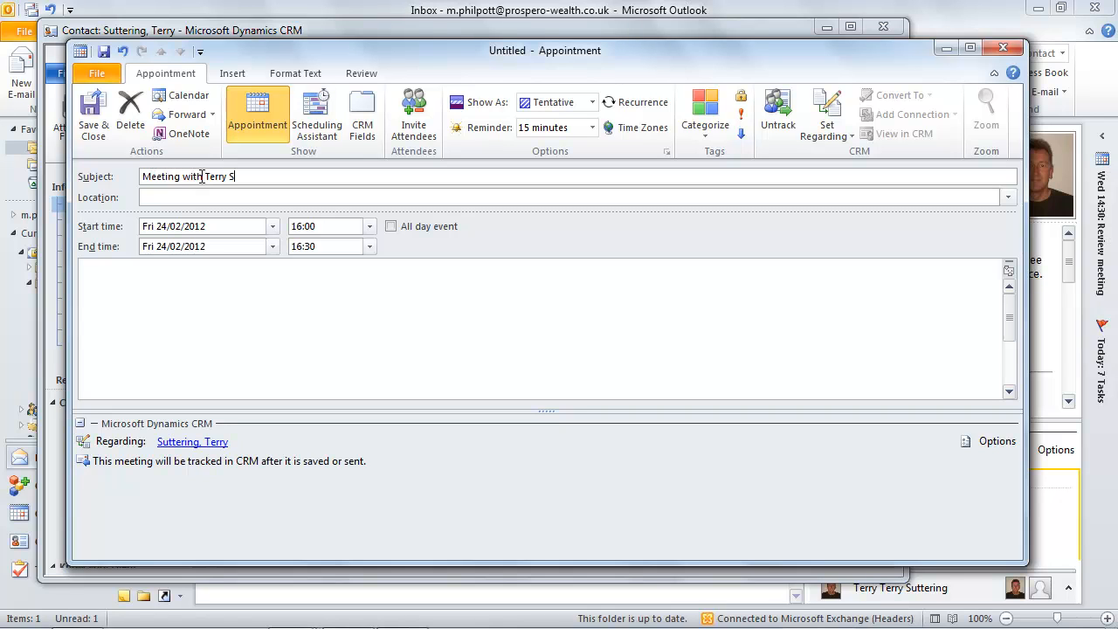
text(uttering to review his P)
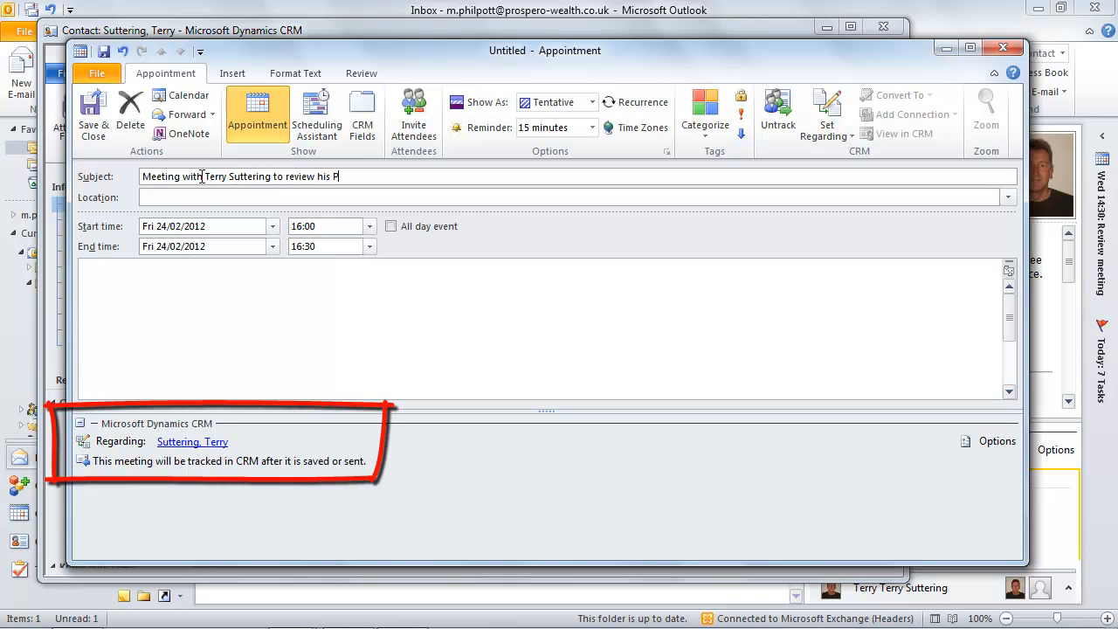
text(ension)
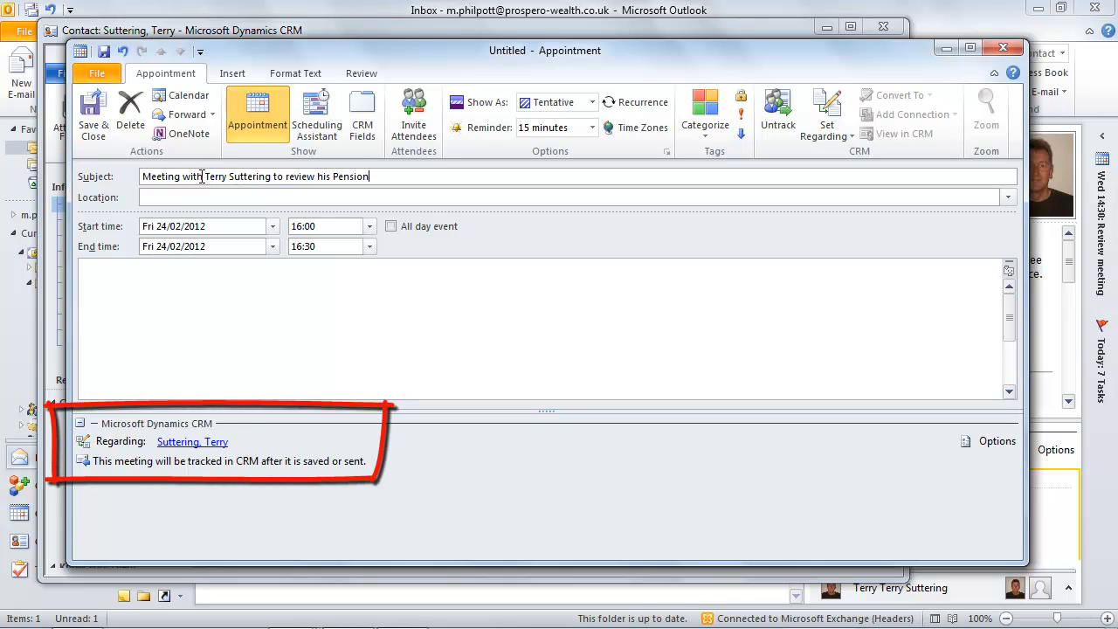
text(Terry's office)
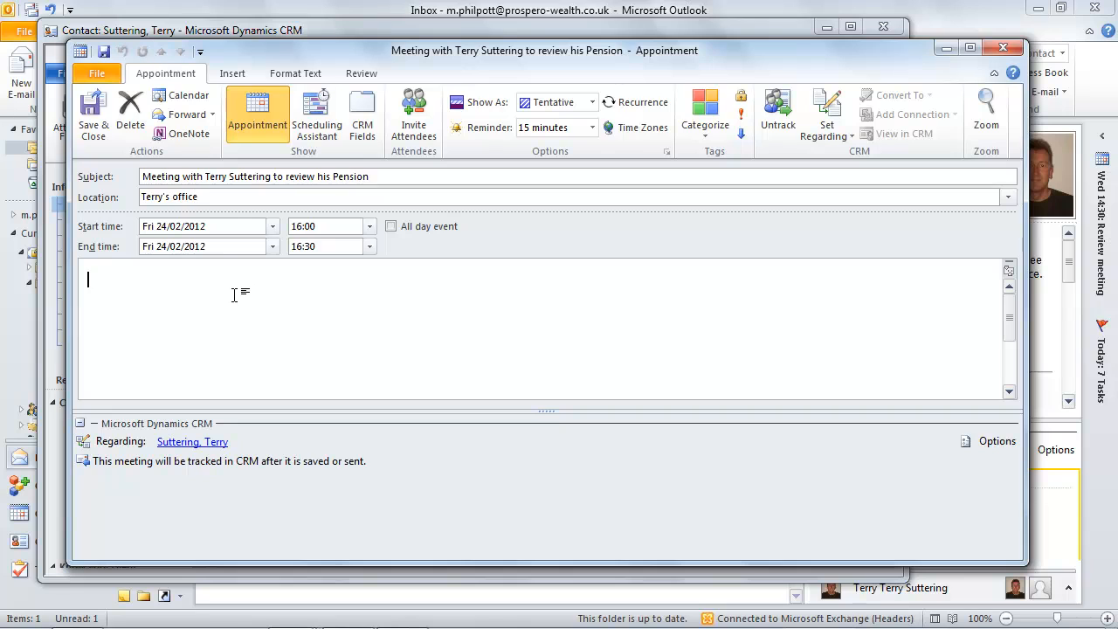
text(Obtain a)
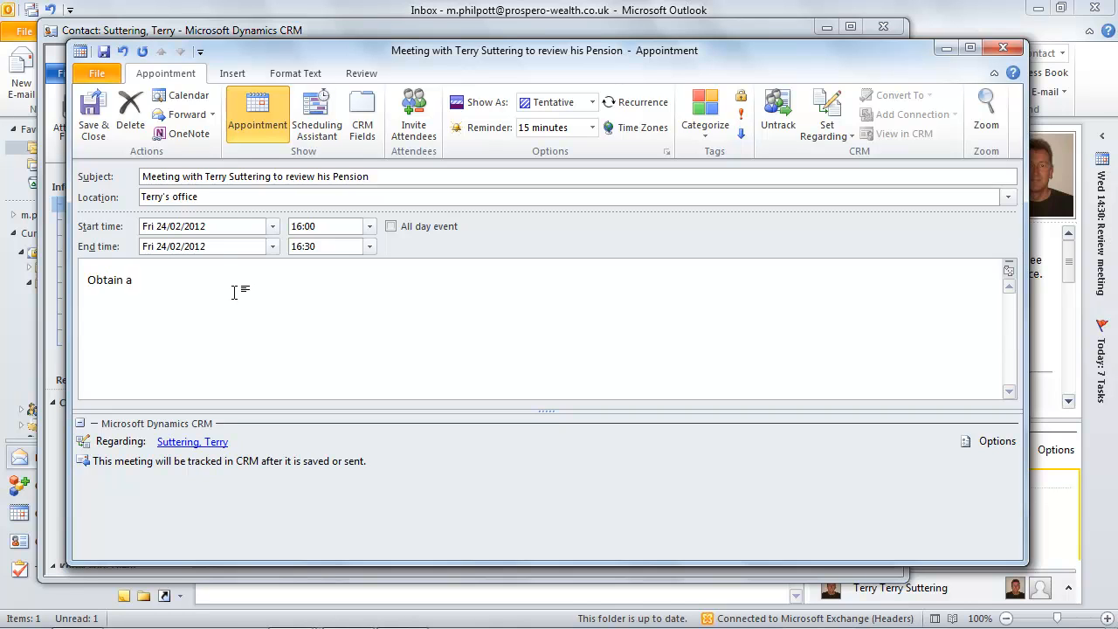
text(valuation)
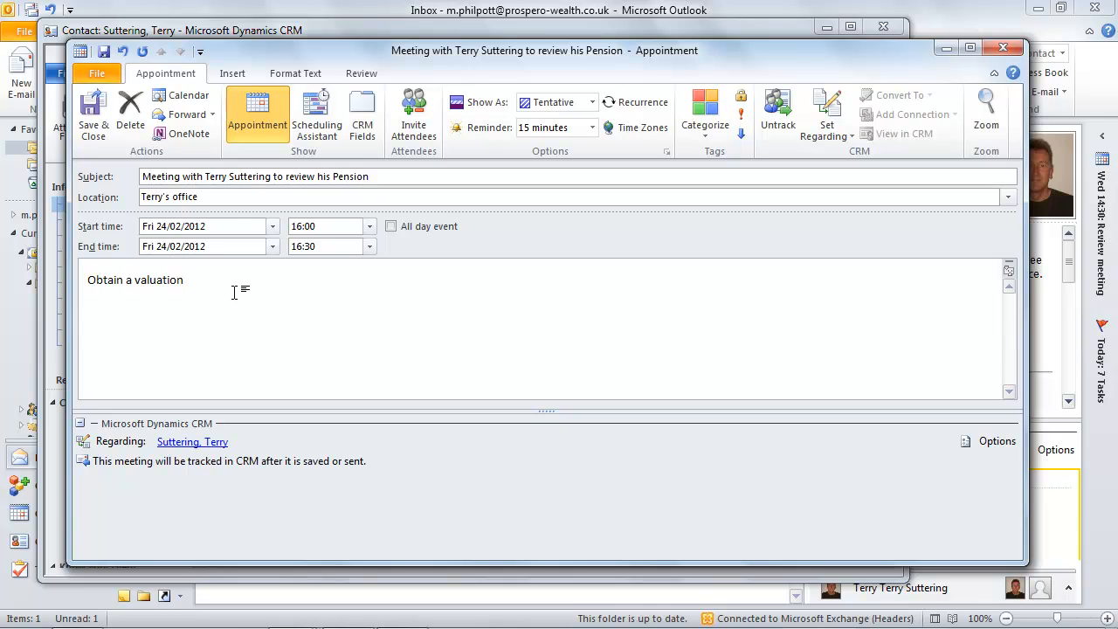
text(from S)
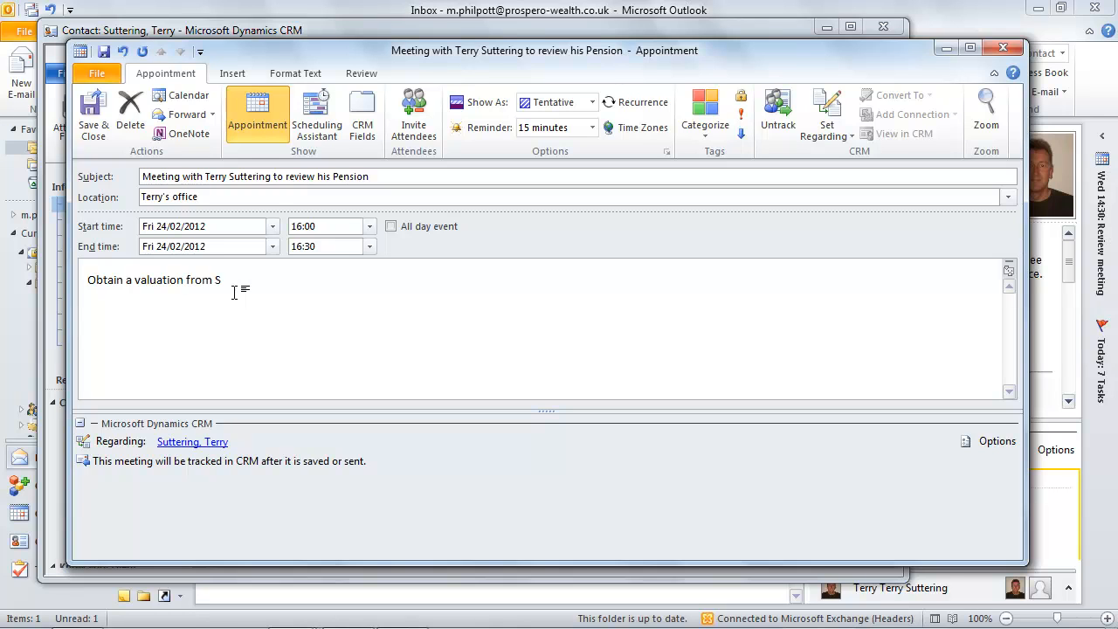
text(tandard Life)
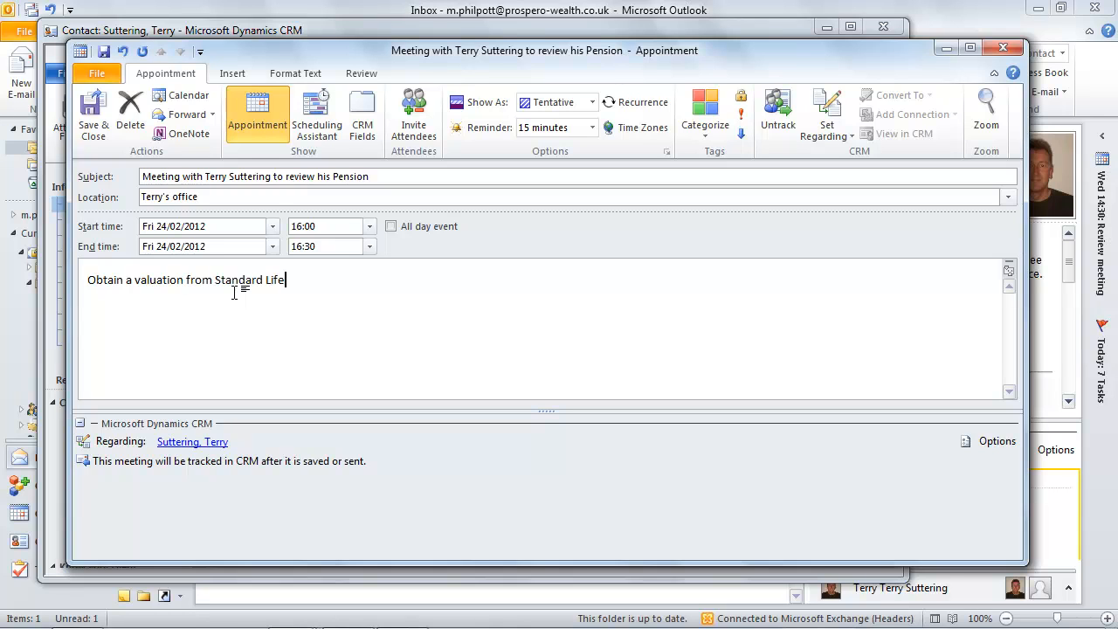
Schedule it Wed 29/02/2012, 12:00–13:30, regarding the Standard Life personal pension
click(272, 226)
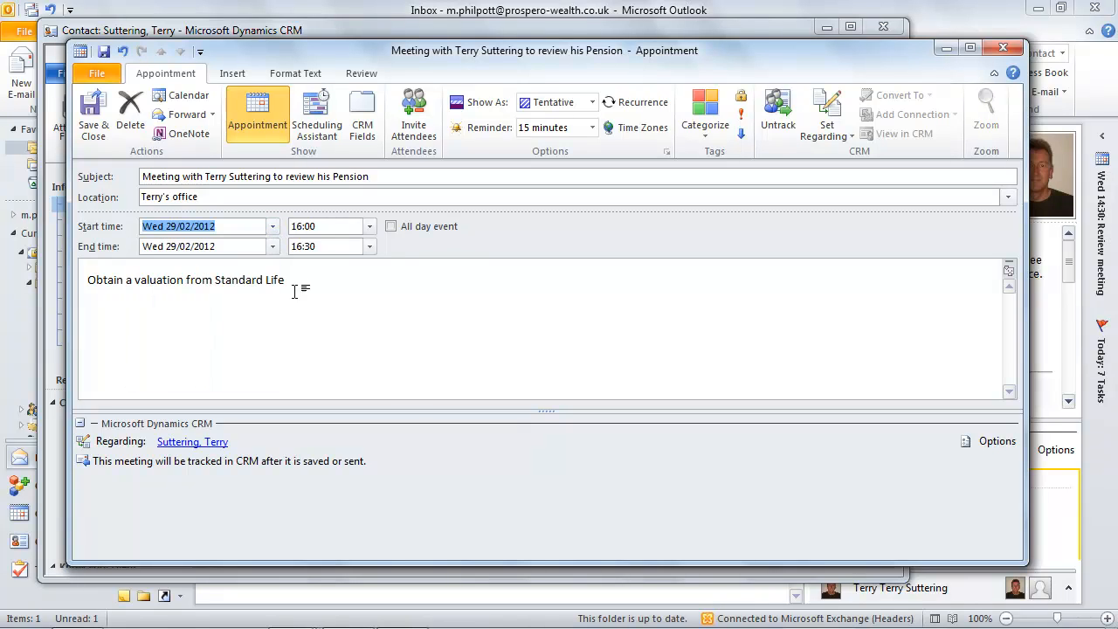
click(368, 226)
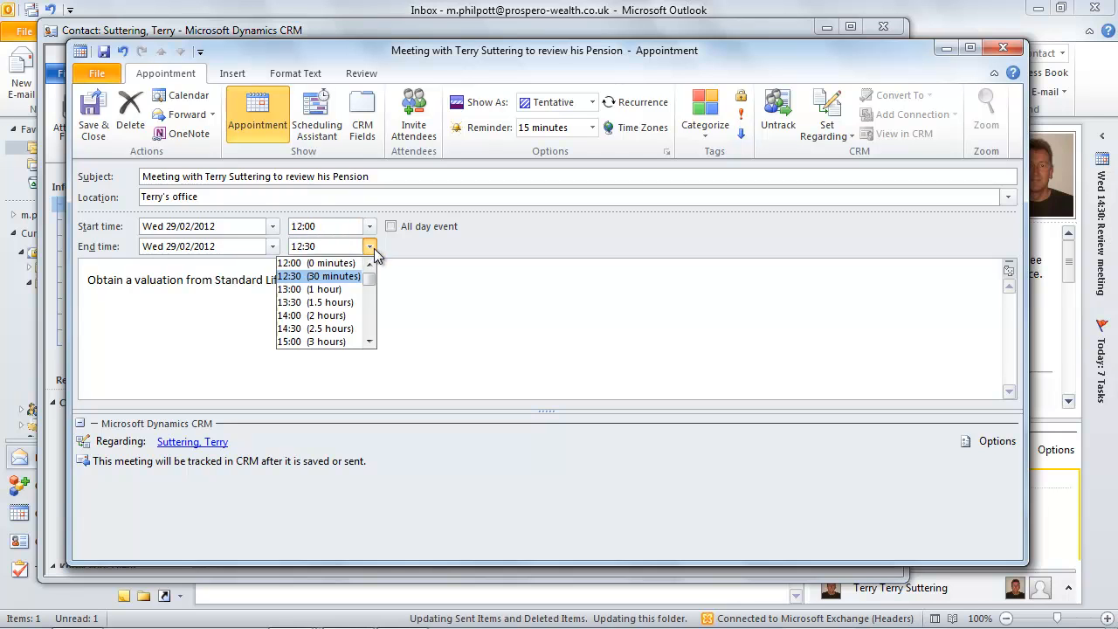
click(290, 289)
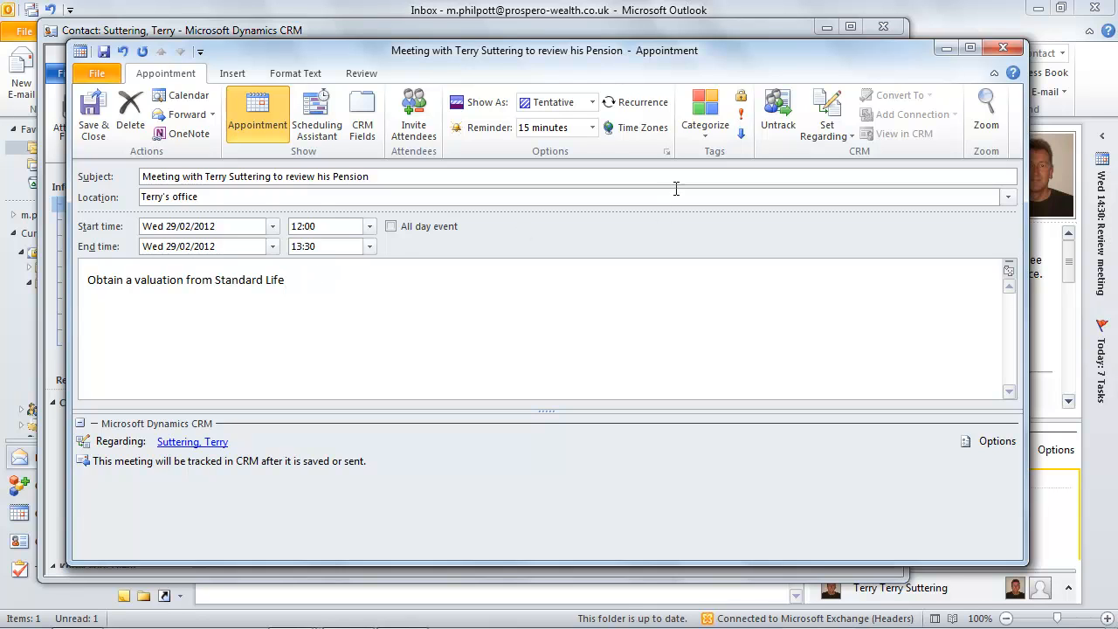
click(826, 118)
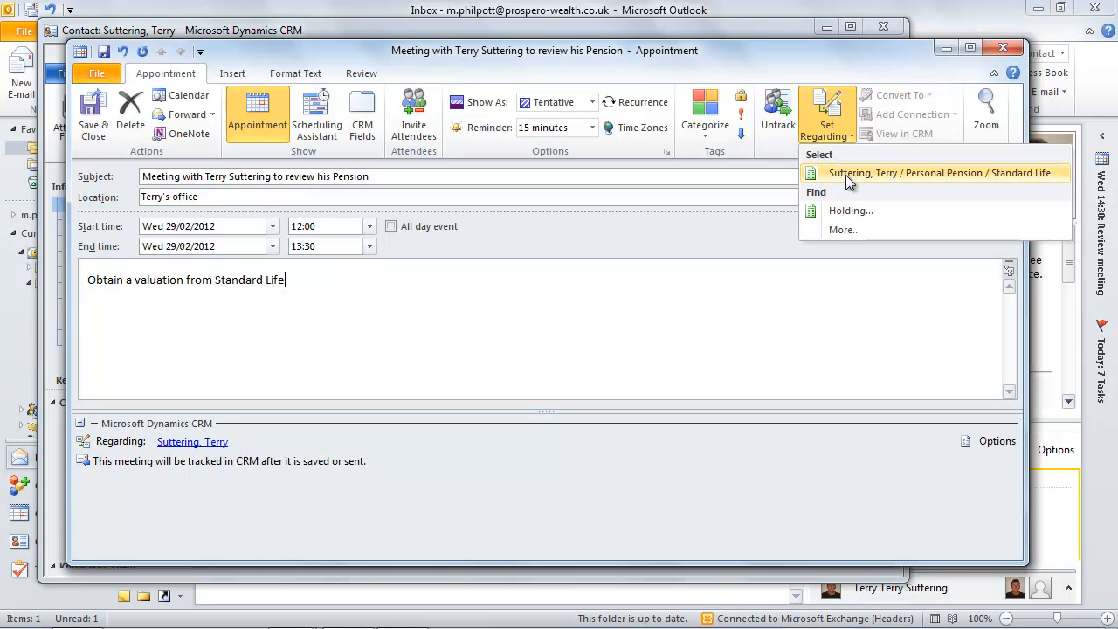
click(939, 172)
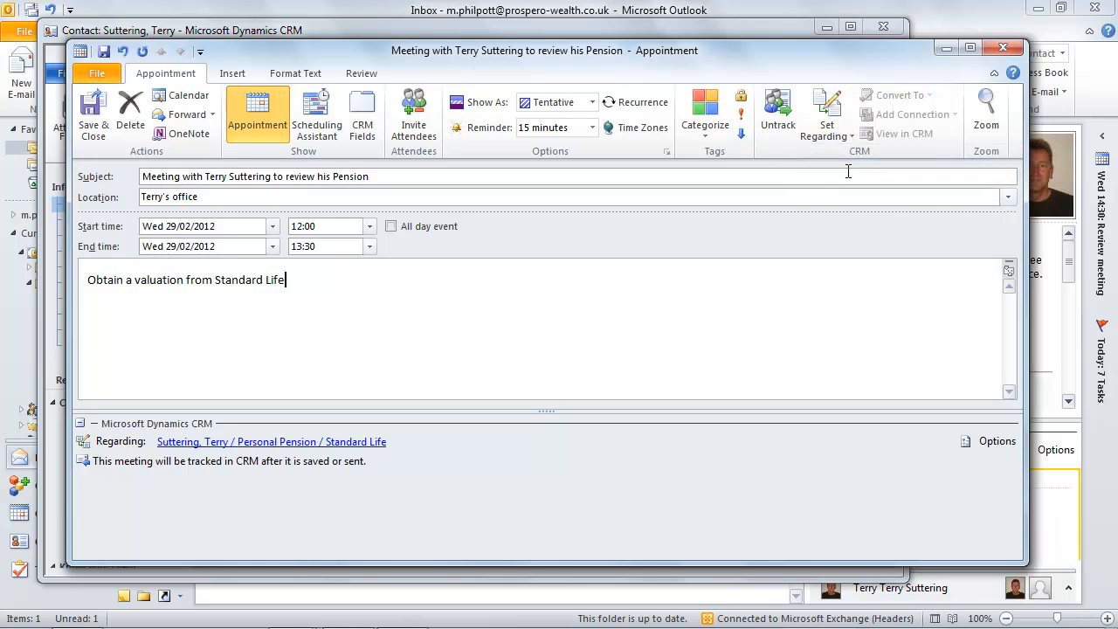
mouse_move(231, 358)
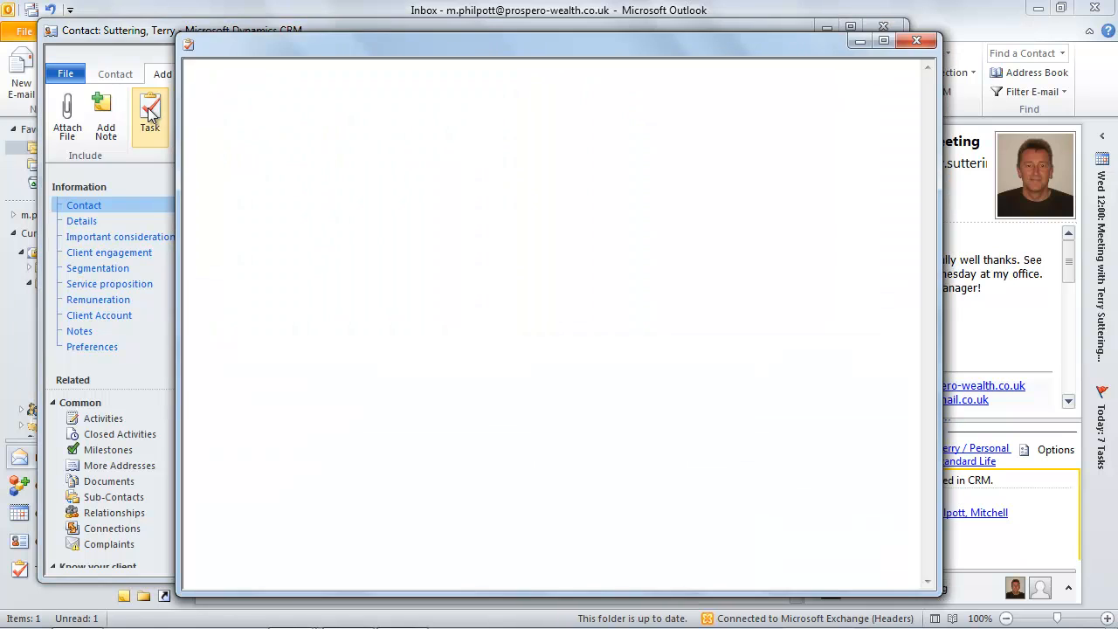
Start a task titled about obtaining a valuation of Terry's Standard Life Pension Plan
click(150, 118)
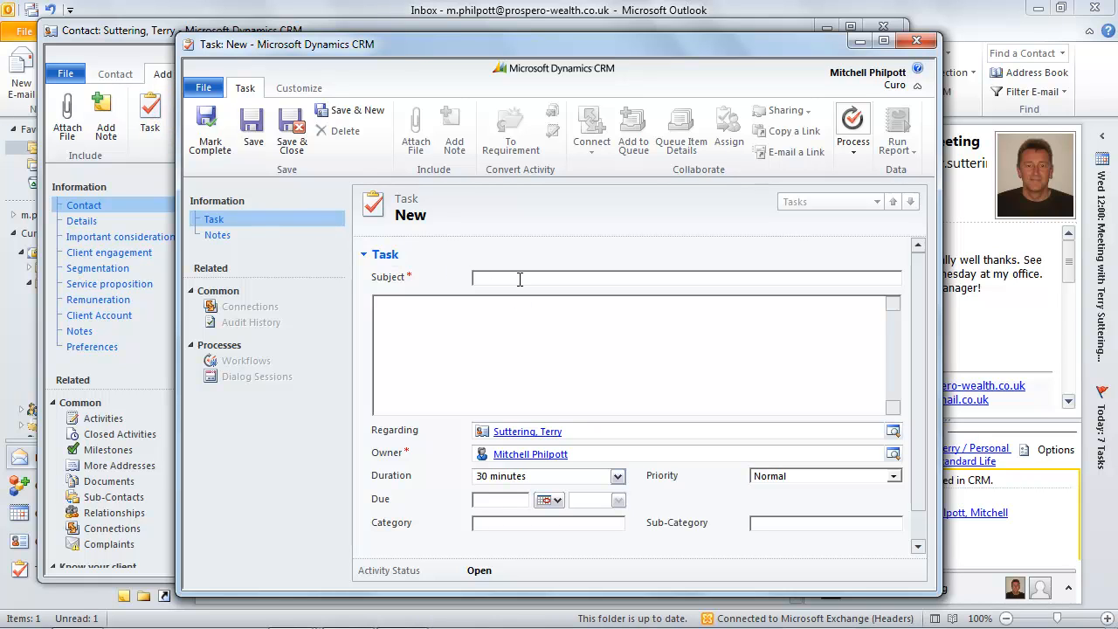
text(Obtain valuation for Terry)
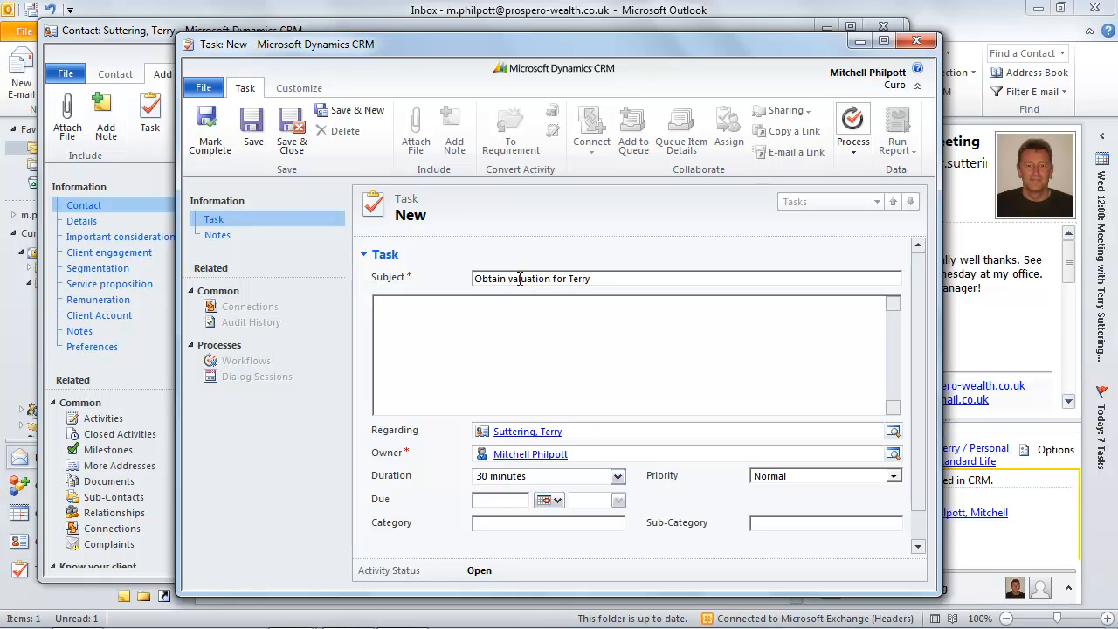
text('s S)
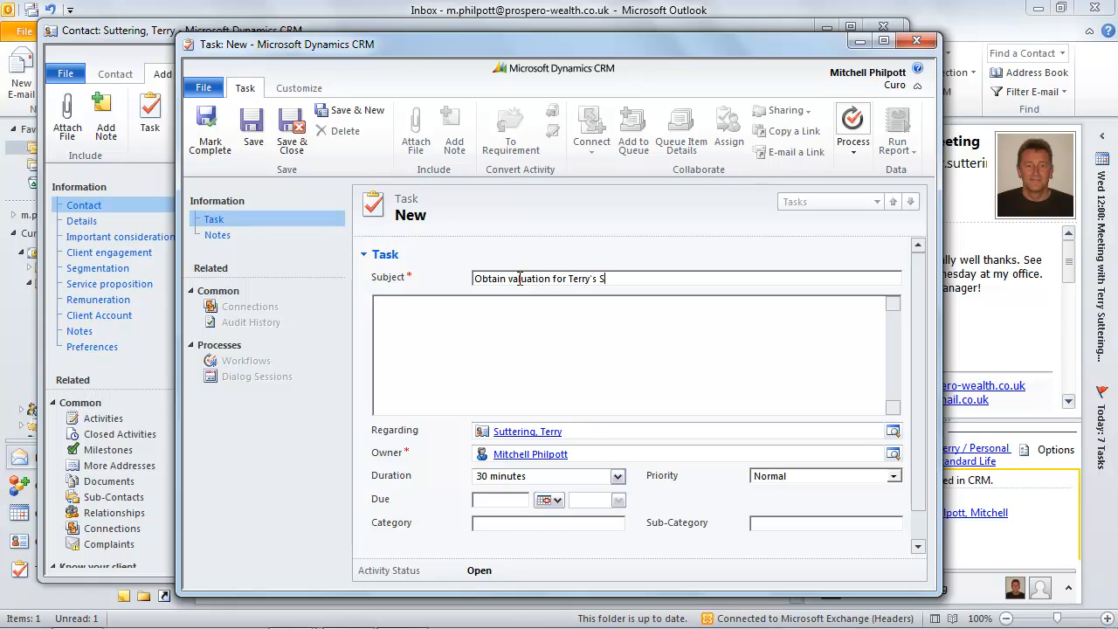
text(tandard Life)
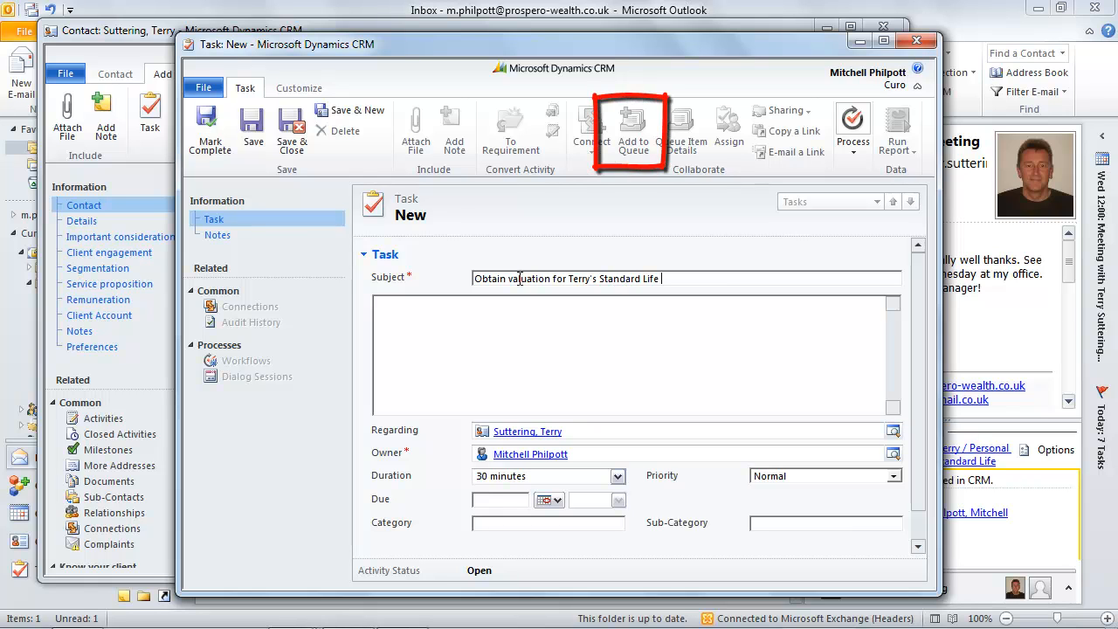
text(Pension Plan)
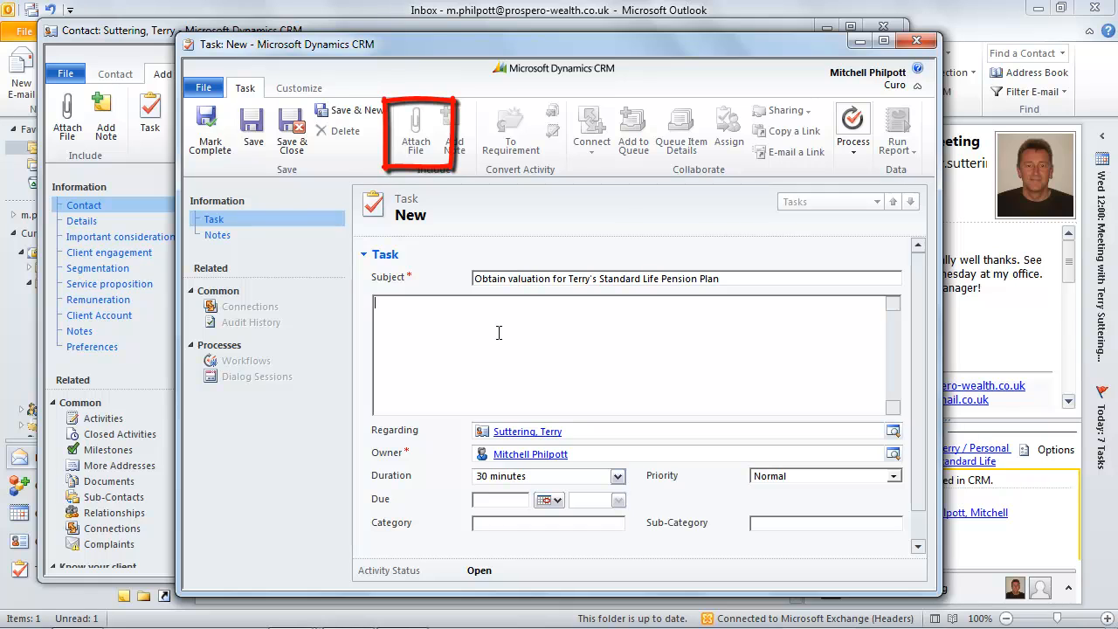
Describe the task as obtaining the valuation and updating the file, owned by Roland
text(Please obtain this and)
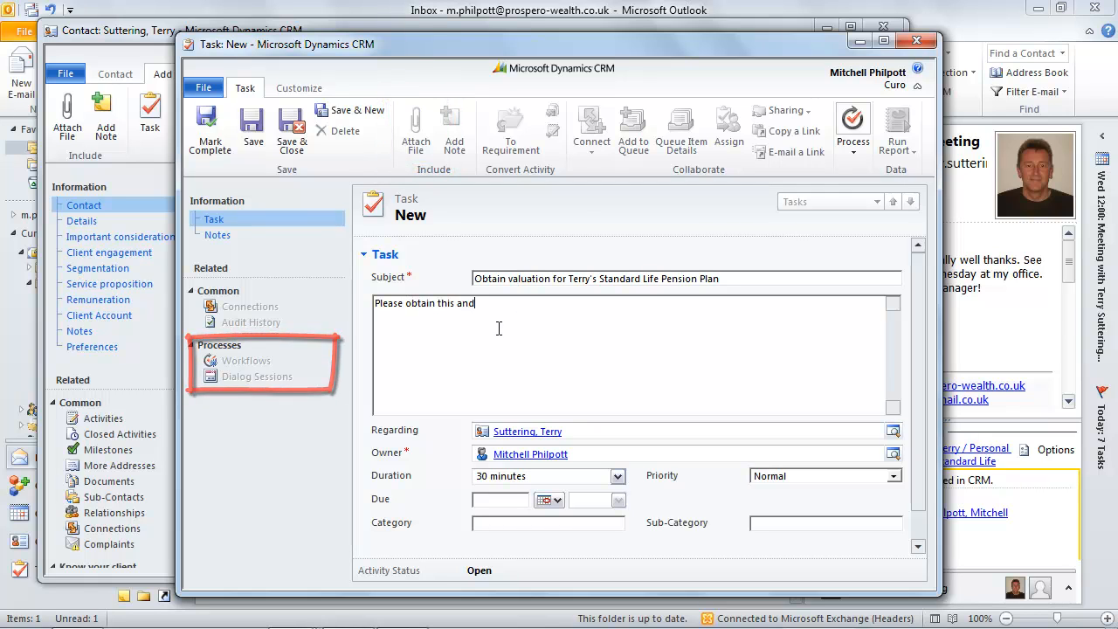
text(update the)
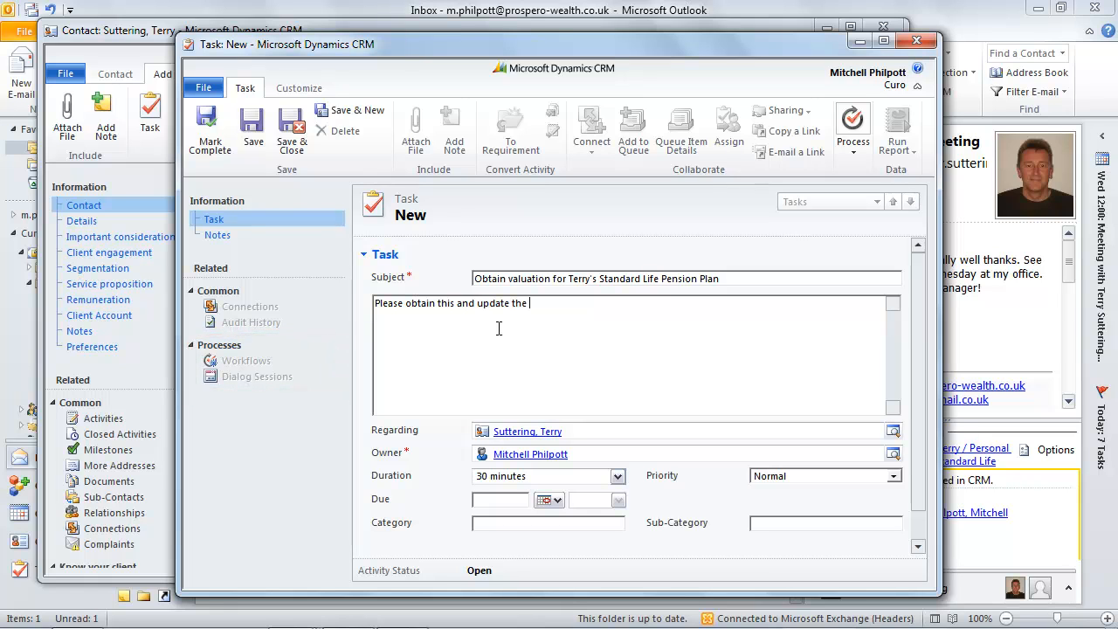
text(file.)
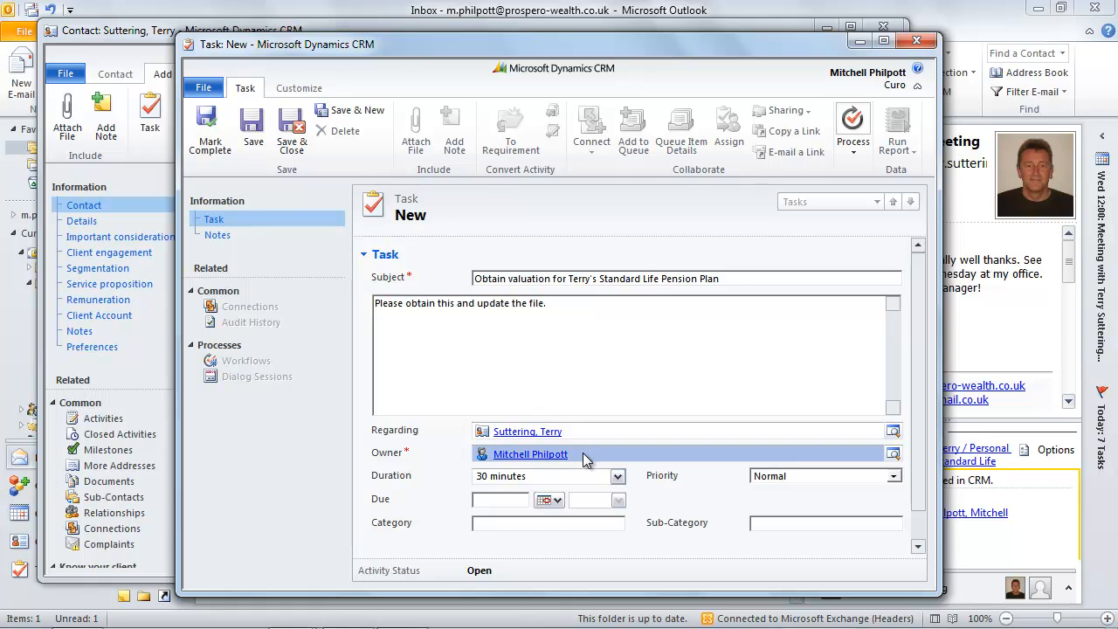
text(rola)
click(500, 500)
text(24/02/2012)
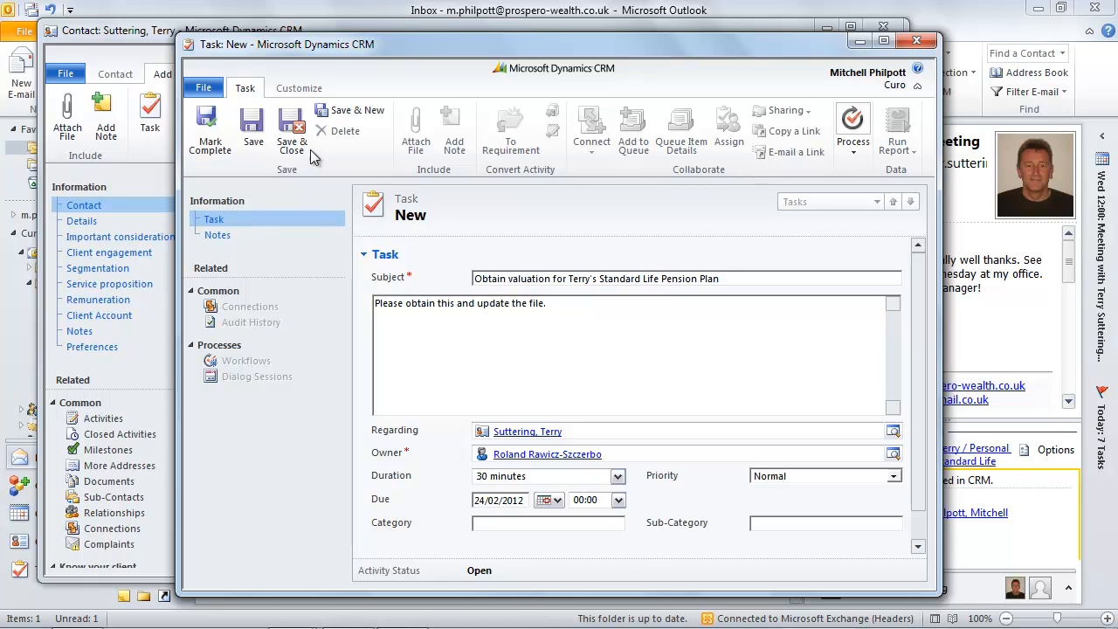
Save the delegated task and review Terry's open and completed activities
click(291, 131)
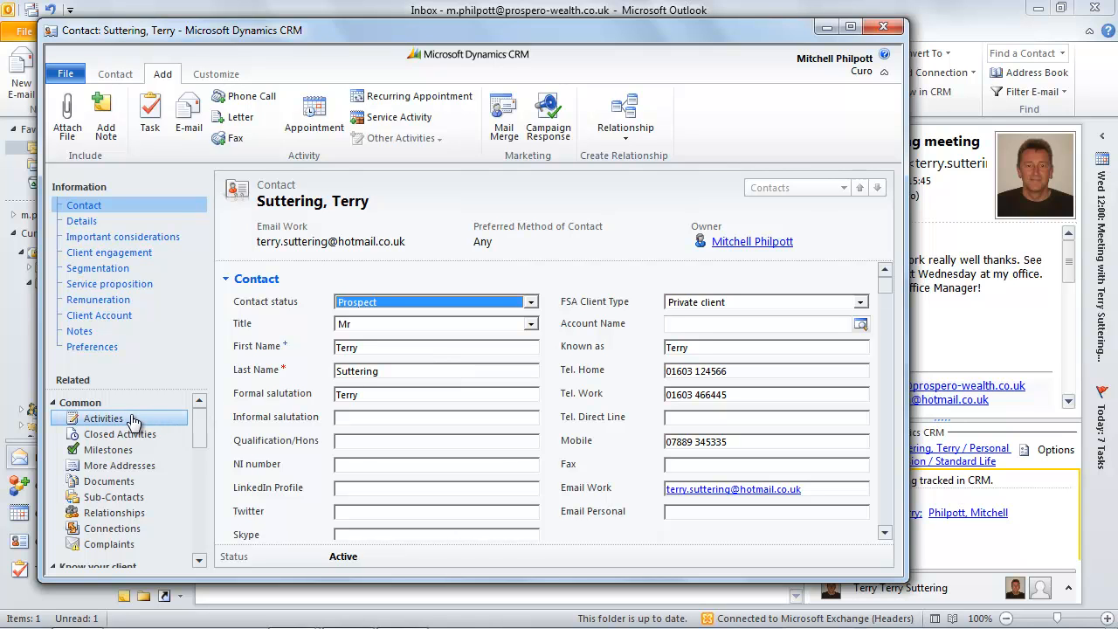
click(104, 418)
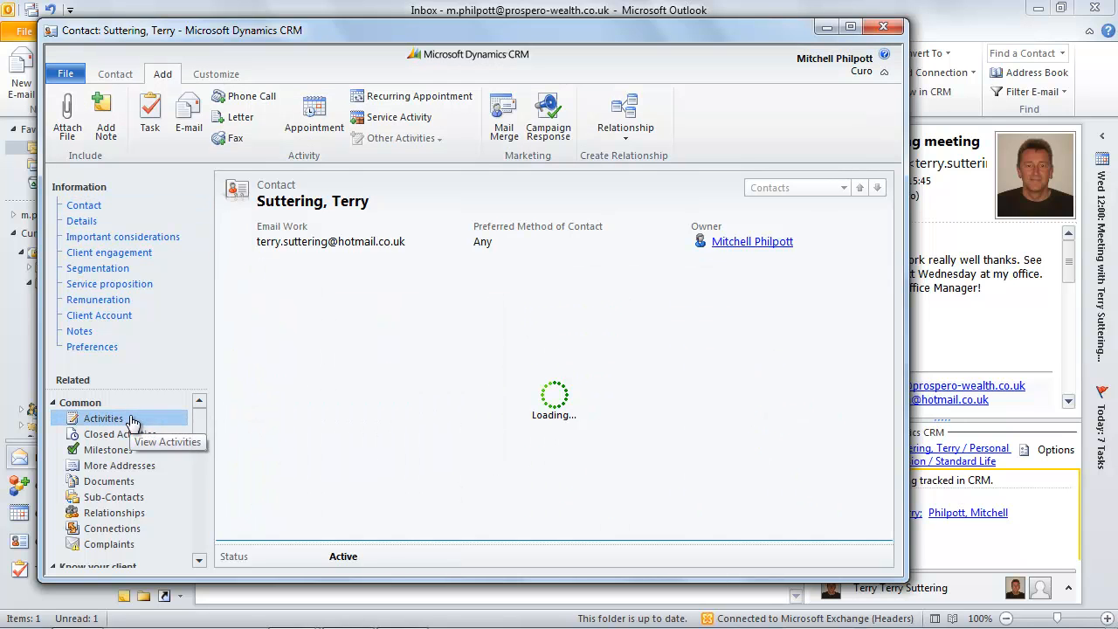
click(103, 418)
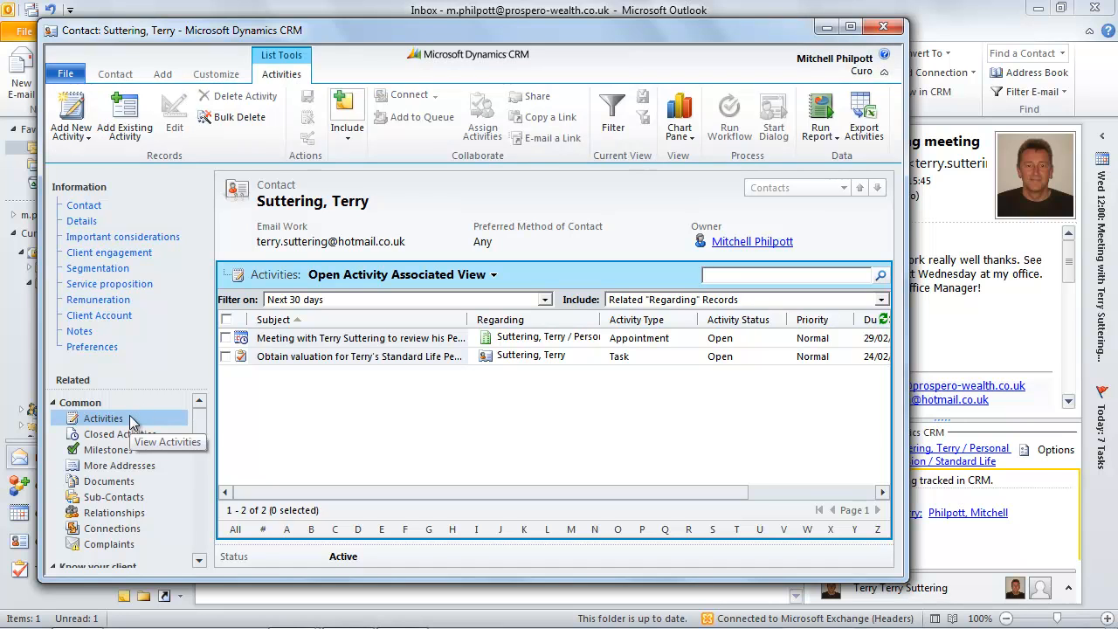
mouse_move(120, 434)
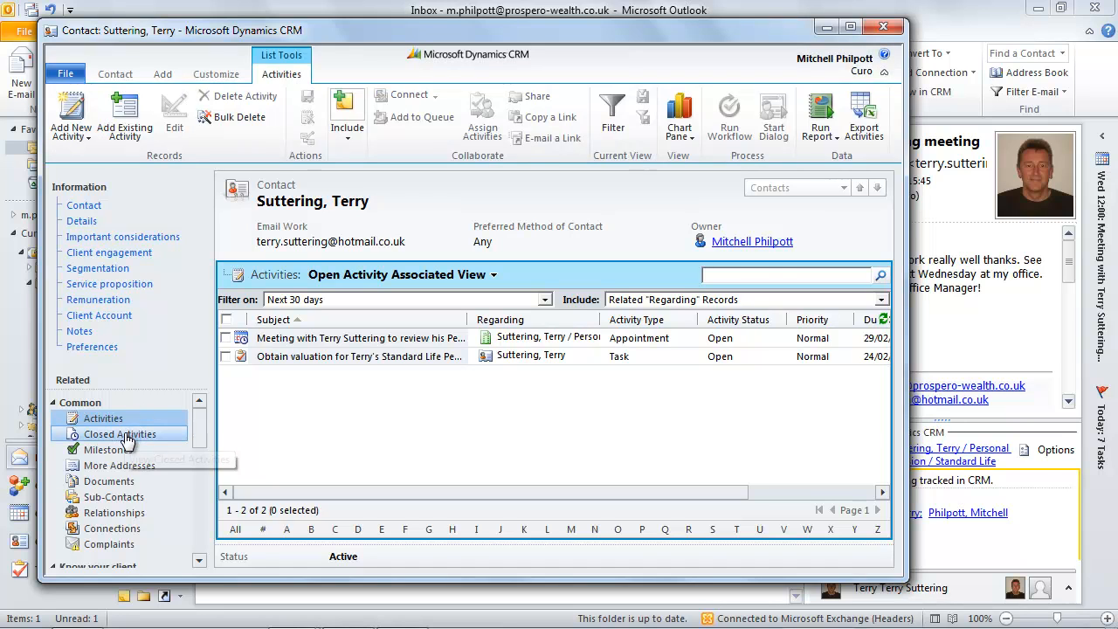
click(120, 435)
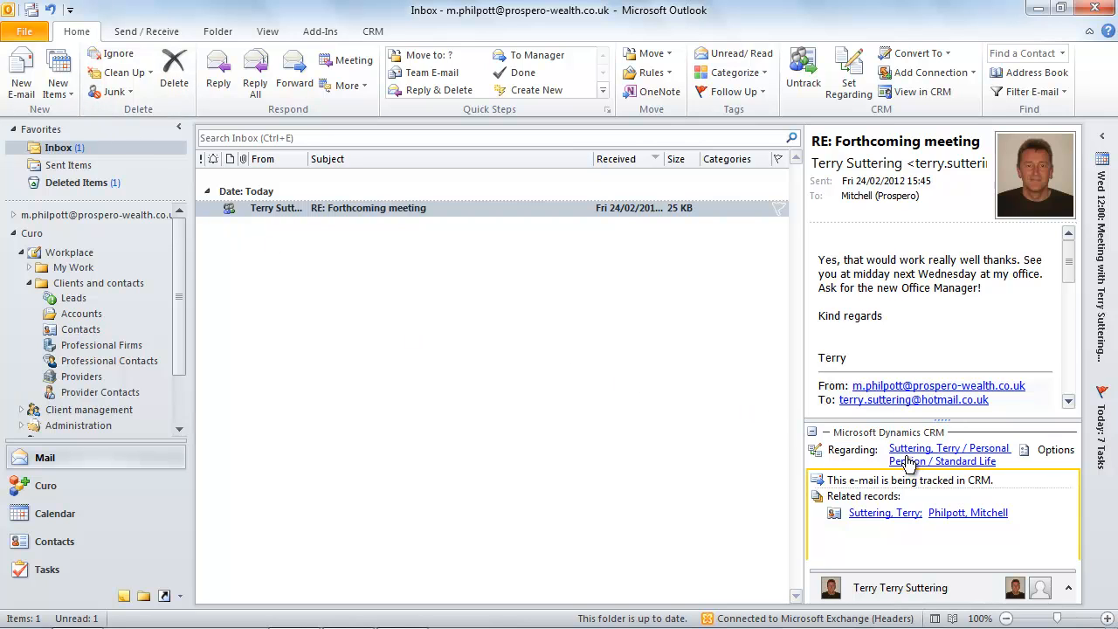
Open Terry's Personal Pension holding in CRM, check its closed and open activities, then save and close
click(949, 449)
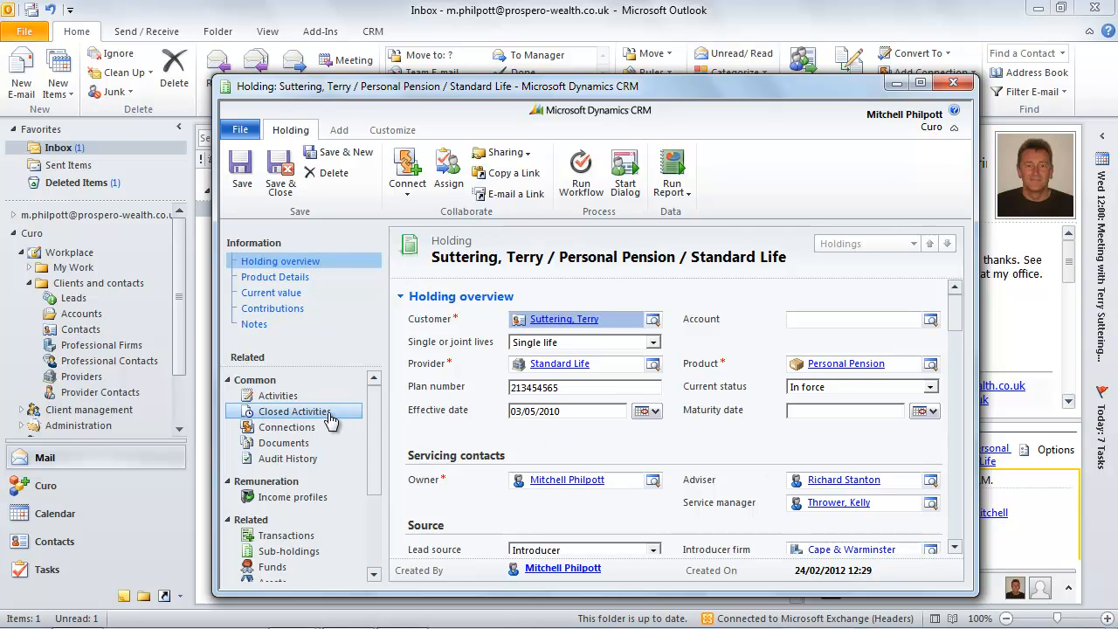
click(295, 410)
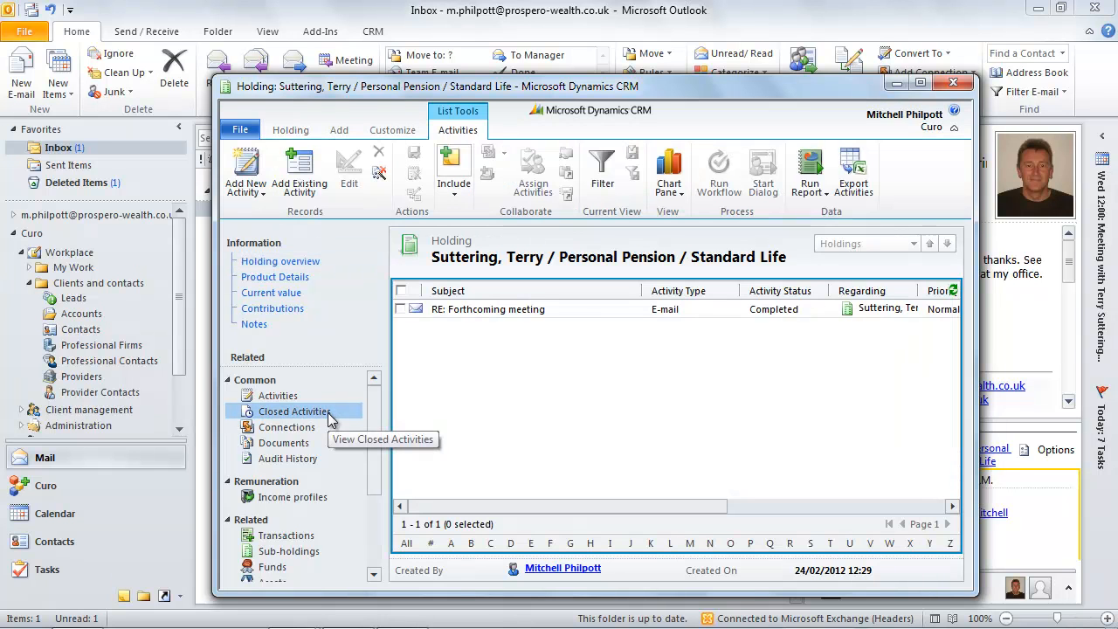
click(277, 396)
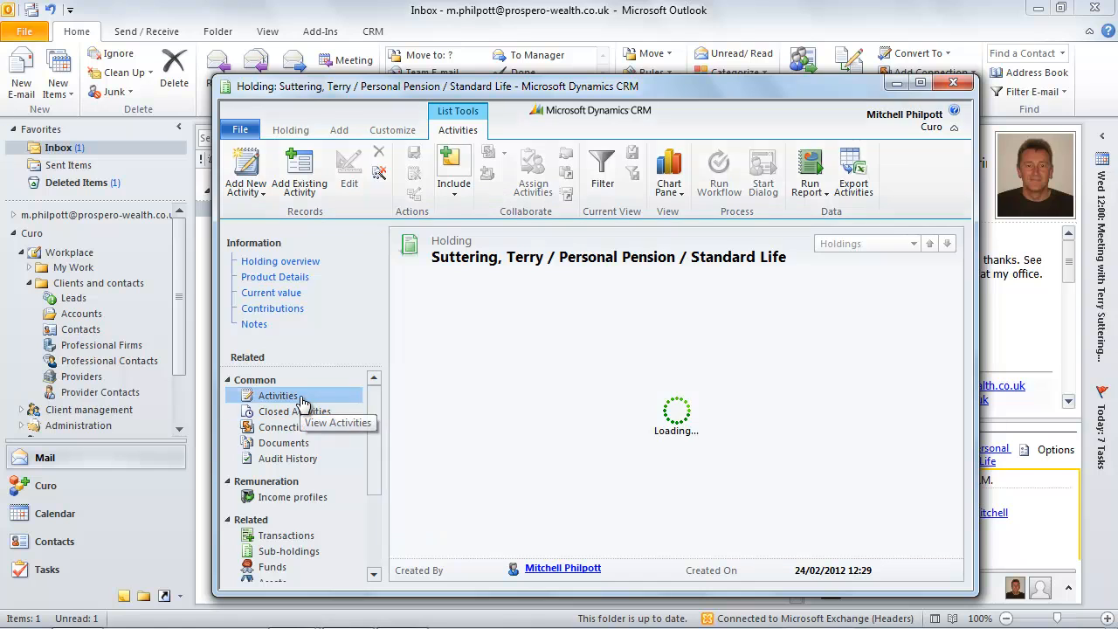
click(278, 395)
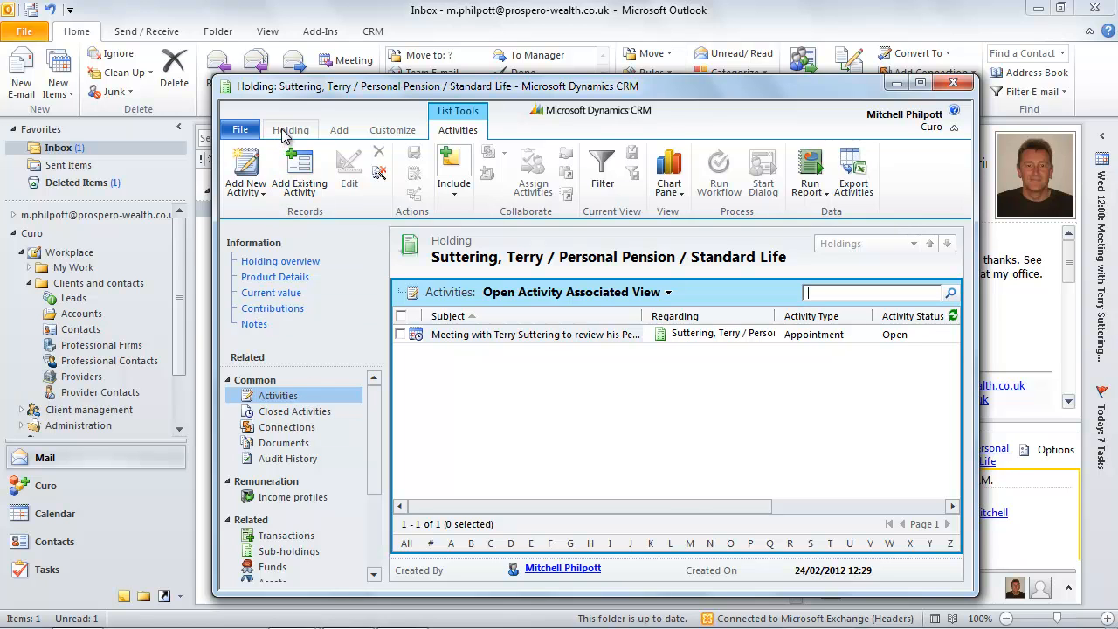
click(291, 129)
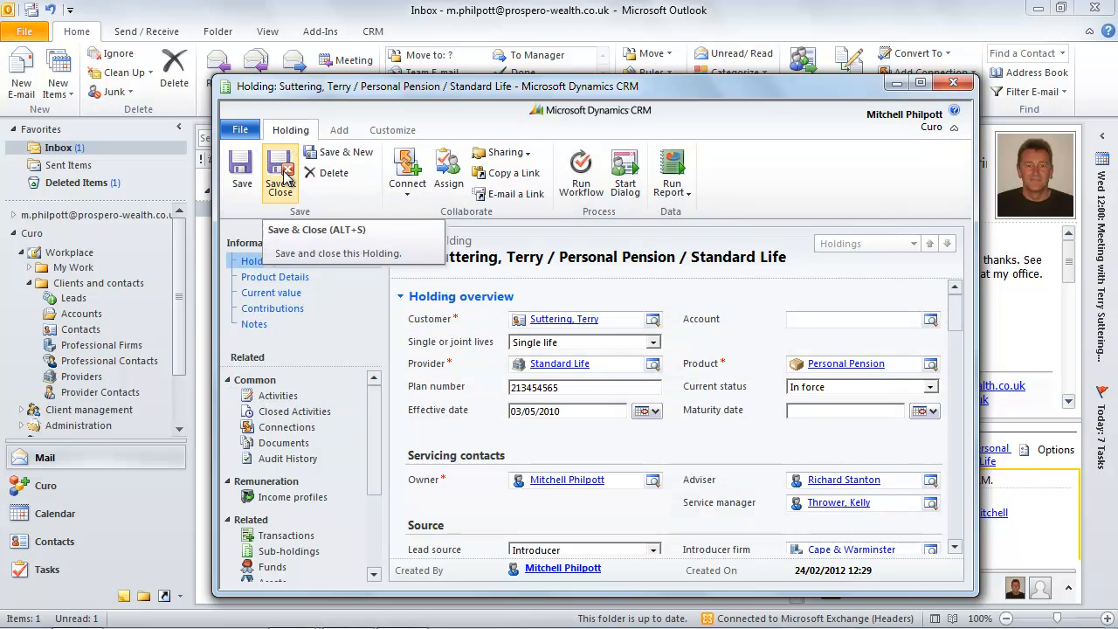
click(280, 170)
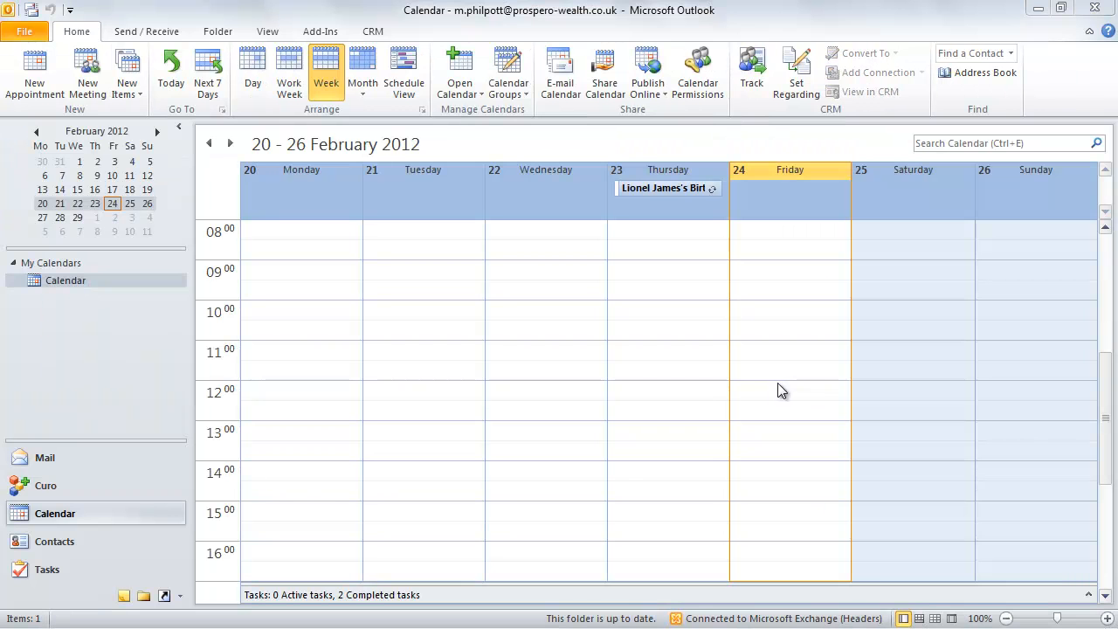
Show the Outlook To-Do List with a task view filtering it to no matching items
click(47, 570)
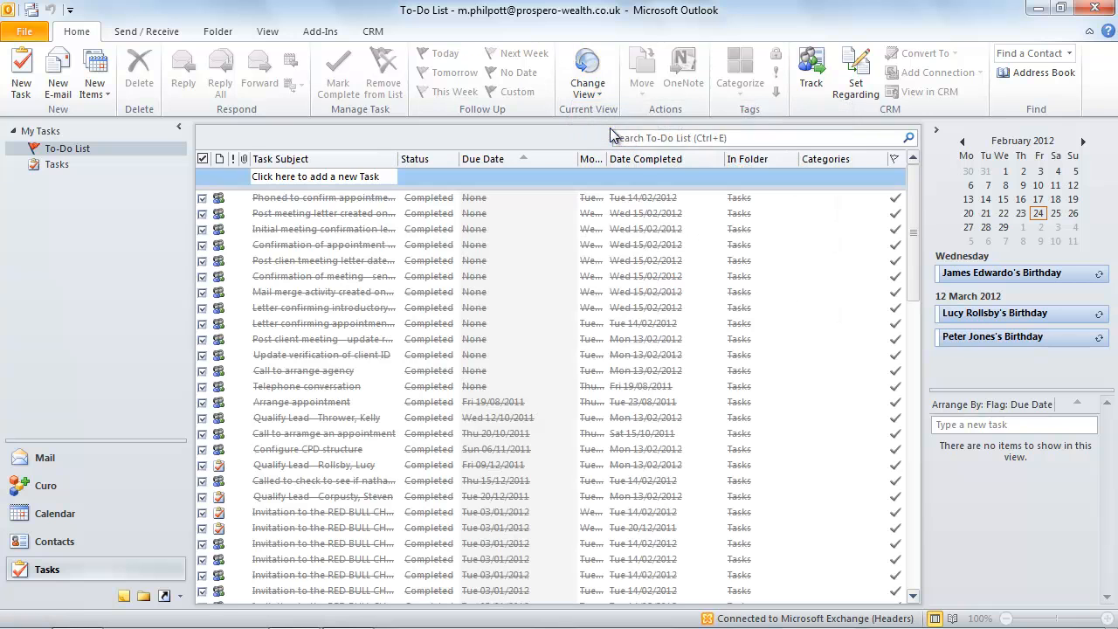
click(587, 72)
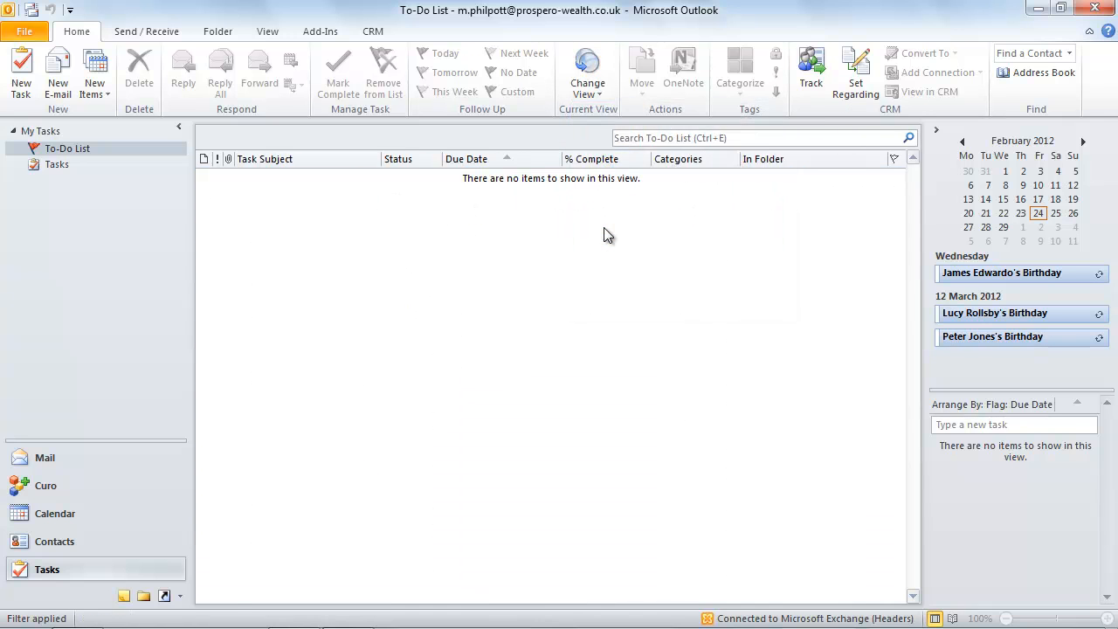
click(588, 71)
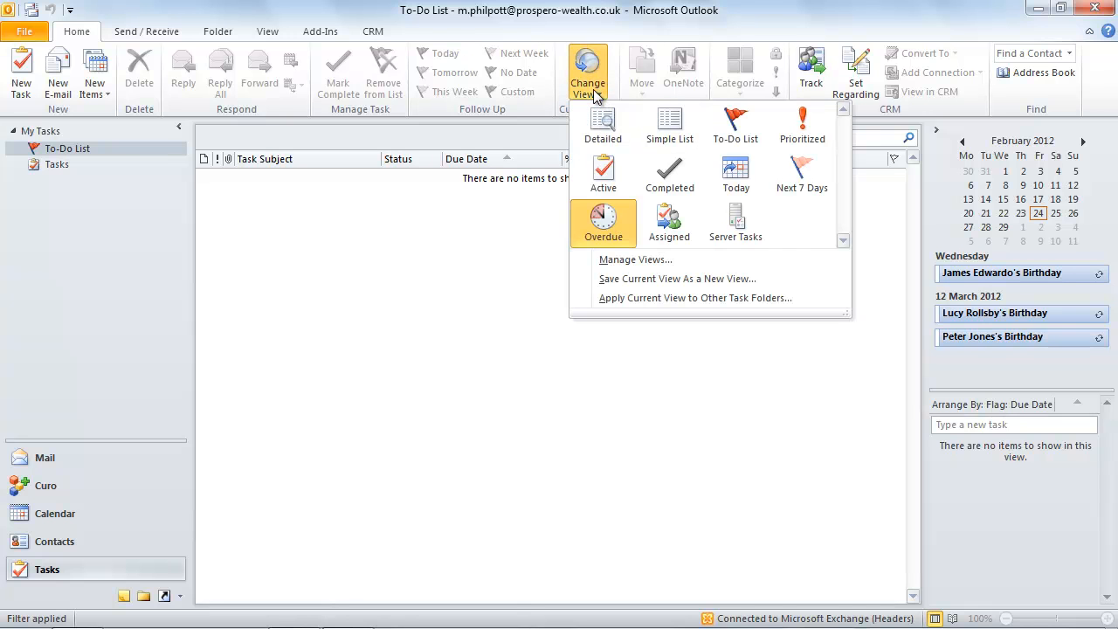
click(603, 223)
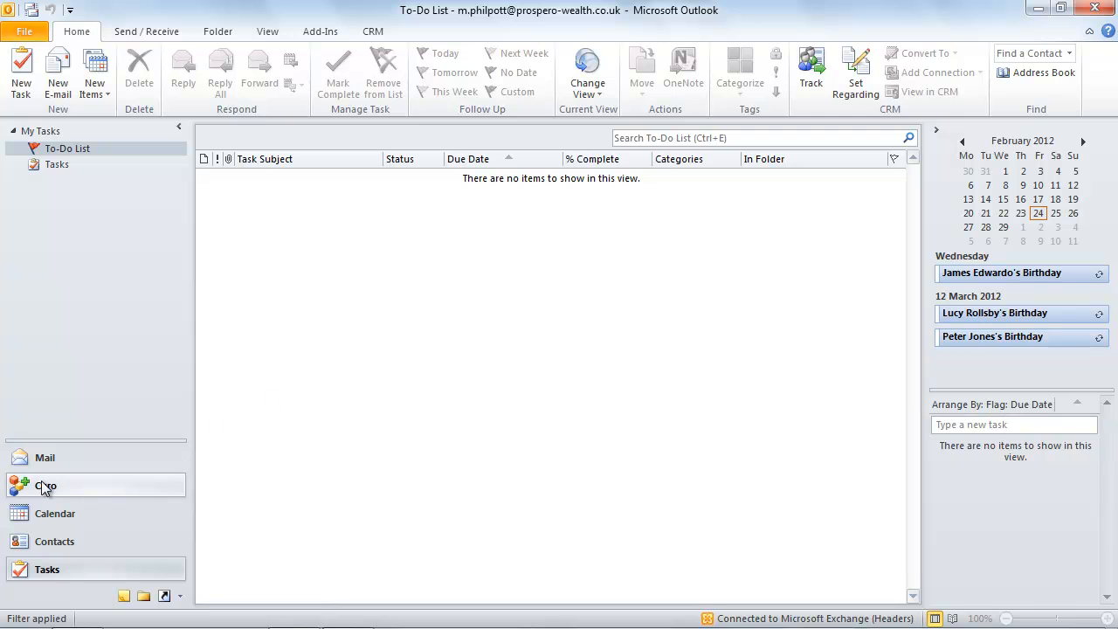
Show My Active Contacts in Curo Contacts and search 'su' to find Terry's contact
click(46, 486)
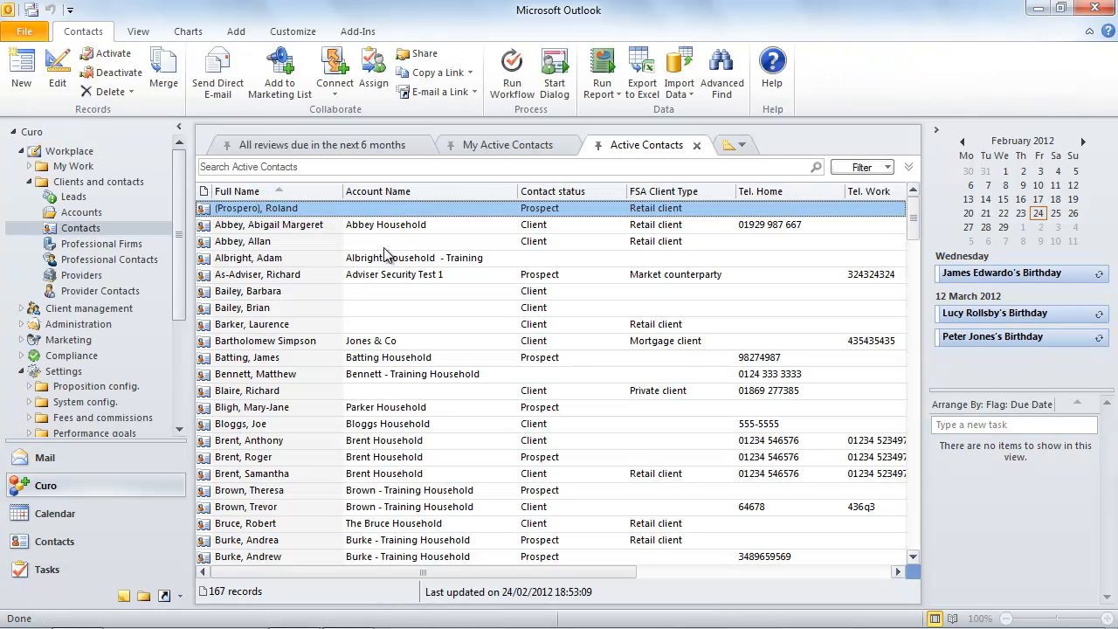
click(507, 144)
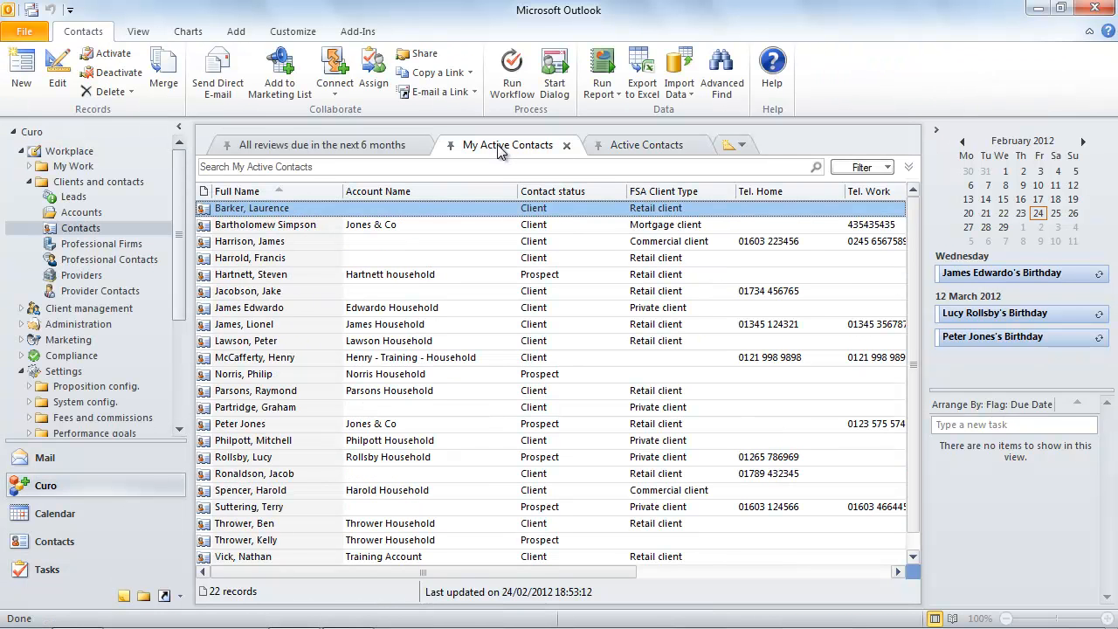
text(sutter)
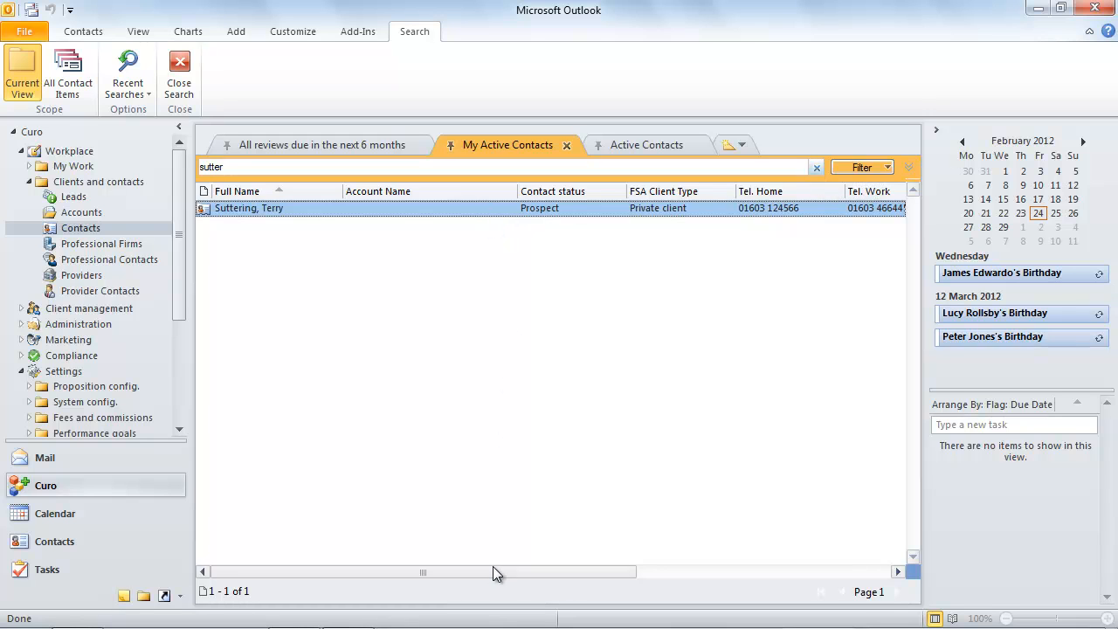
drag(424, 572, 680, 571)
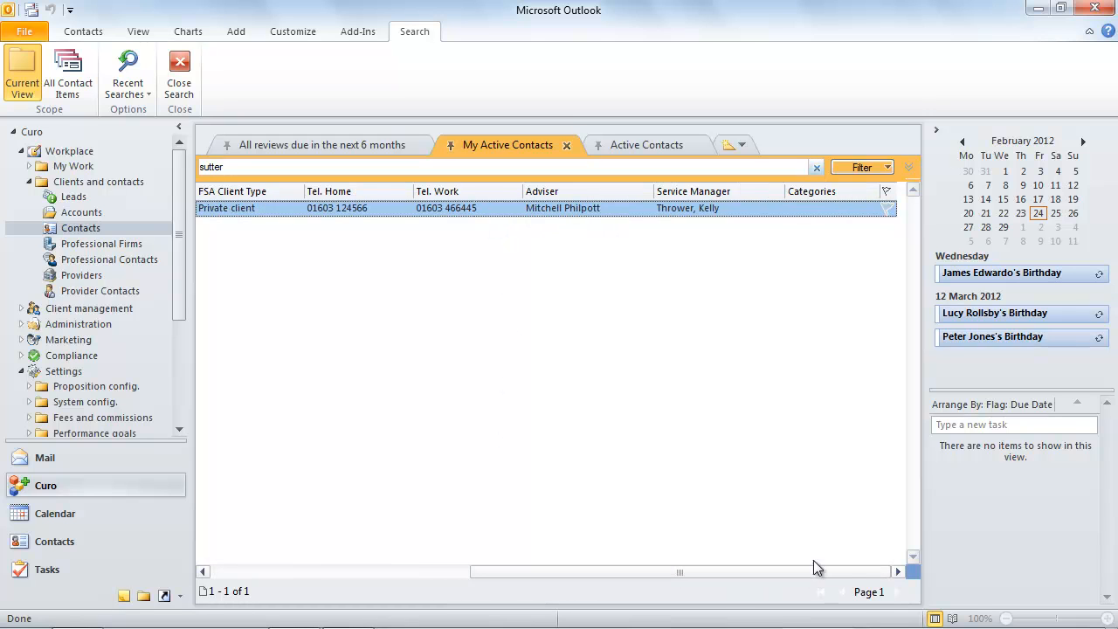
Flag Terry for follow-up today with a custom reminder at 19:30 on 24 February 2012
click(885, 191)
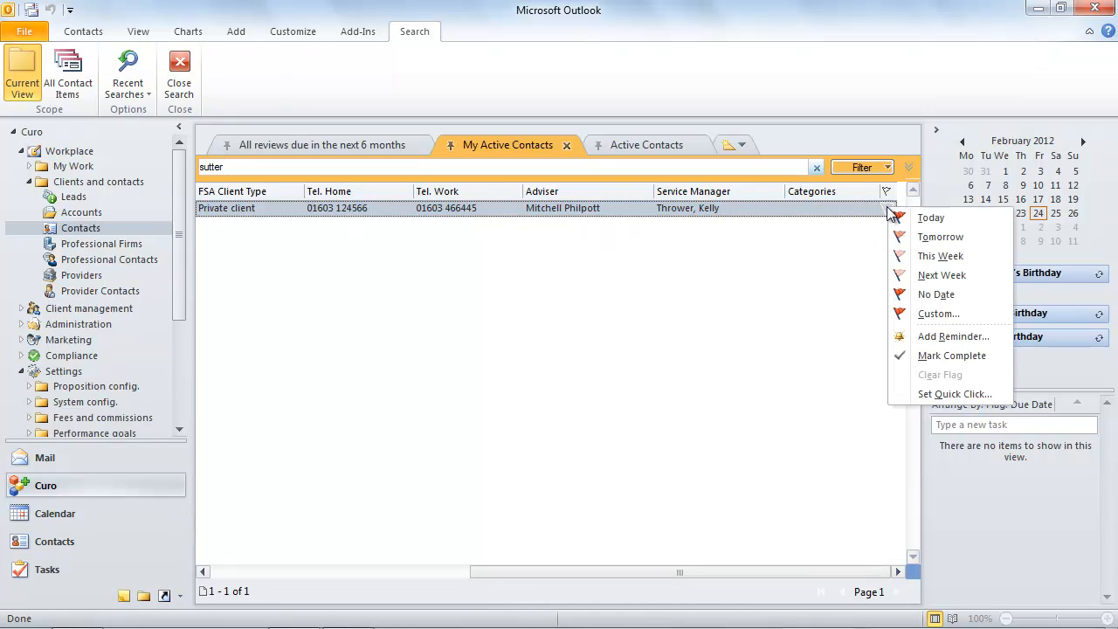
mouse_move(932, 218)
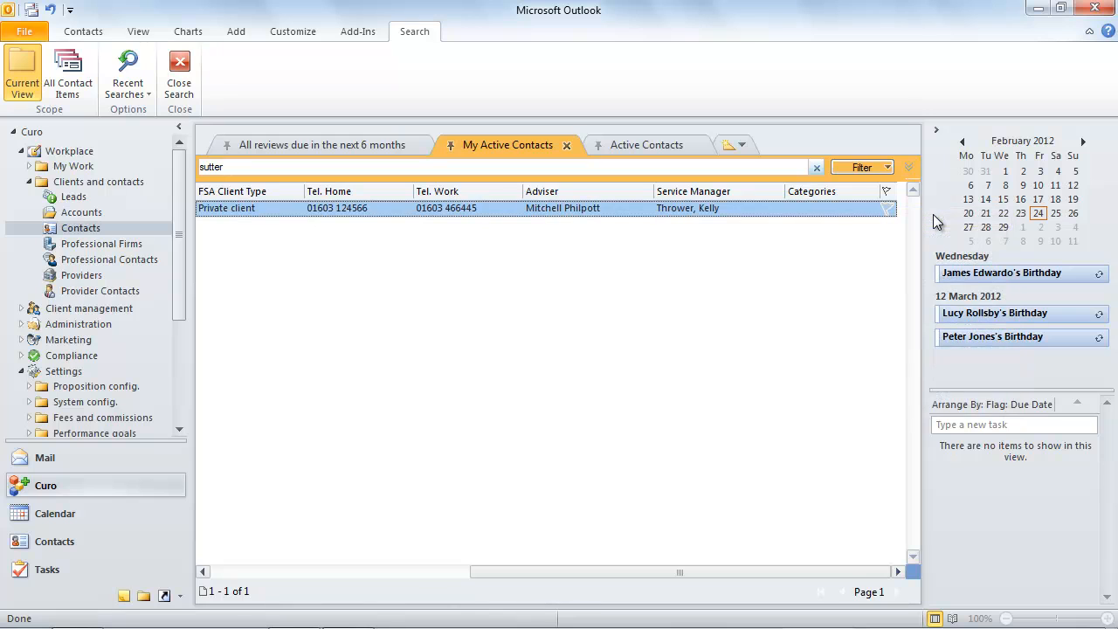
click(888, 208)
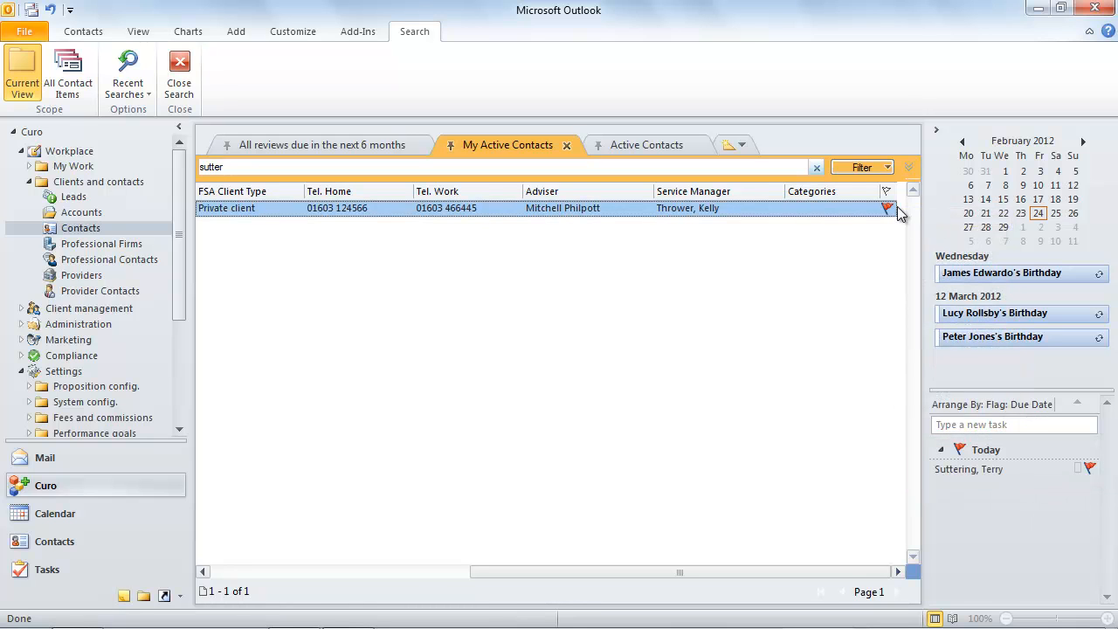
click(892, 208)
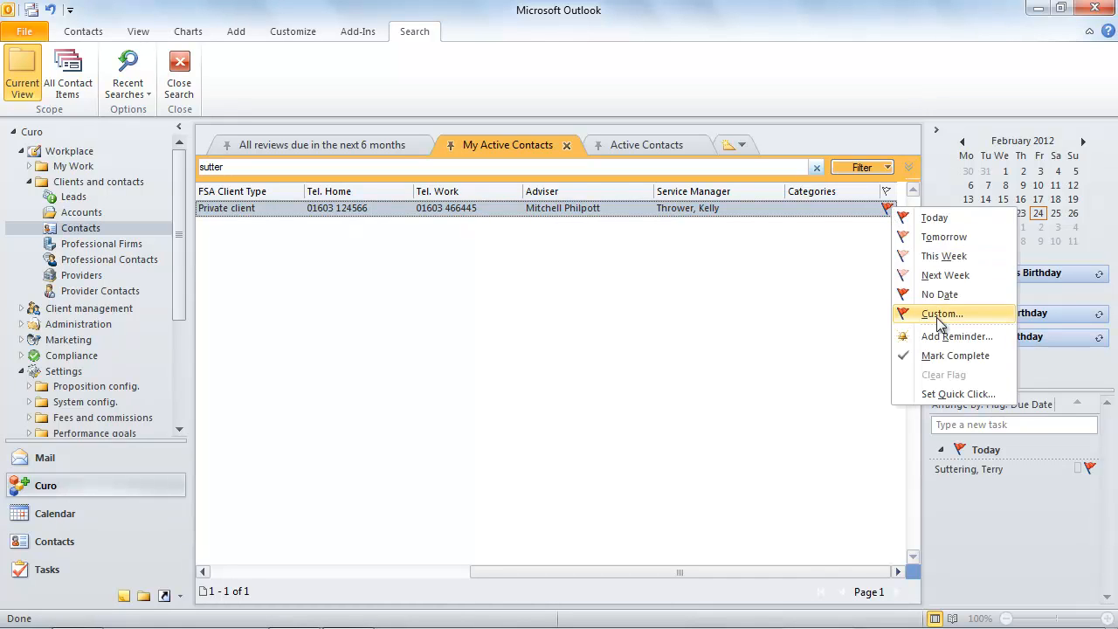
click(942, 313)
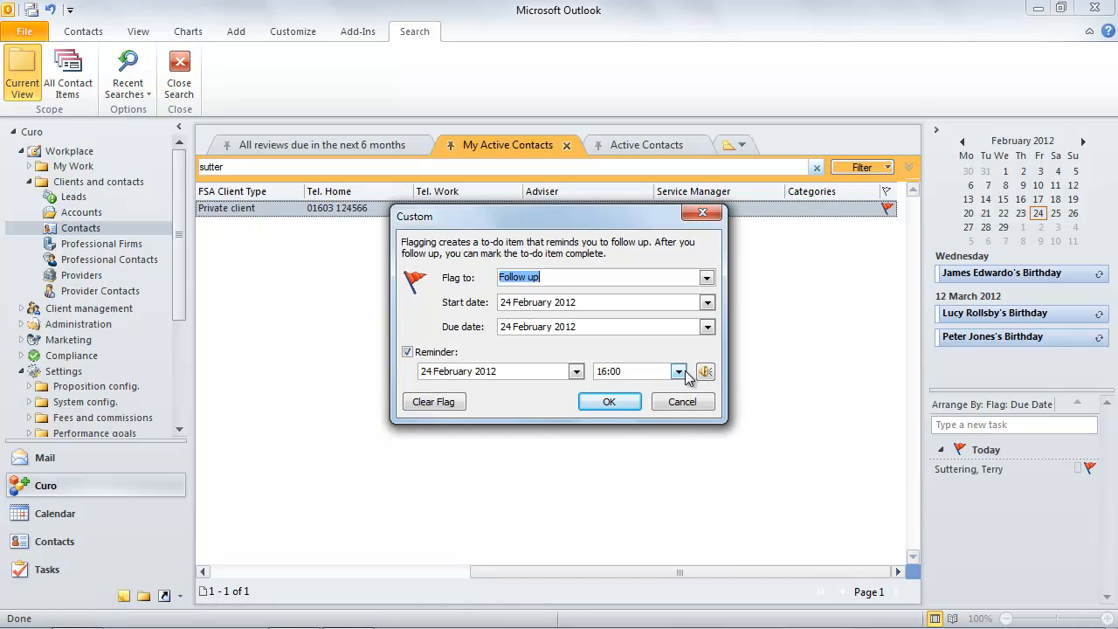
click(679, 371)
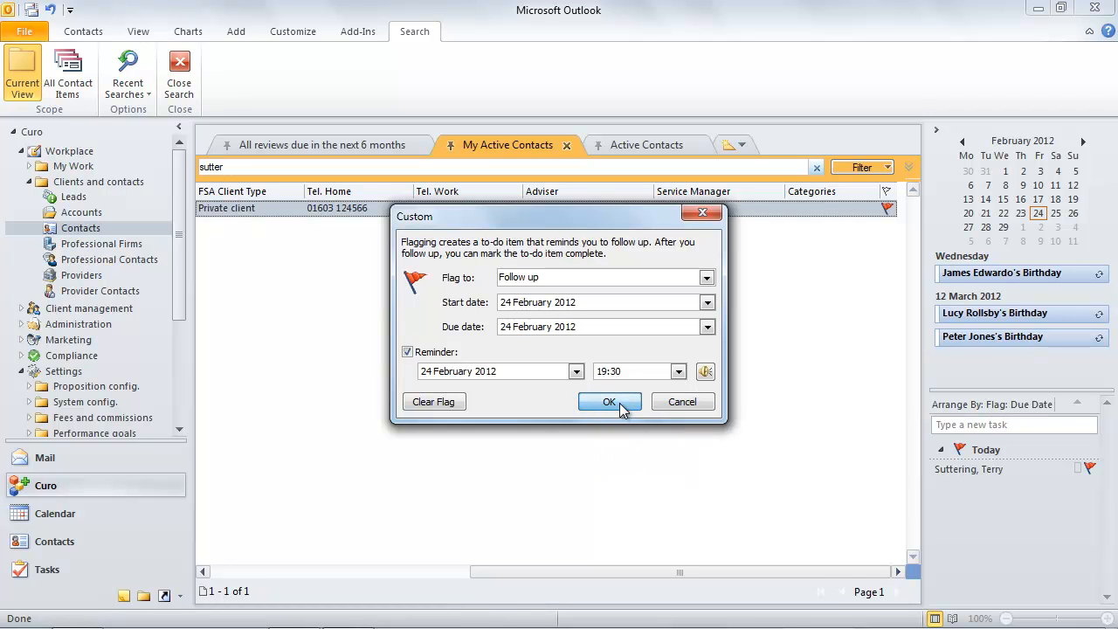
click(609, 401)
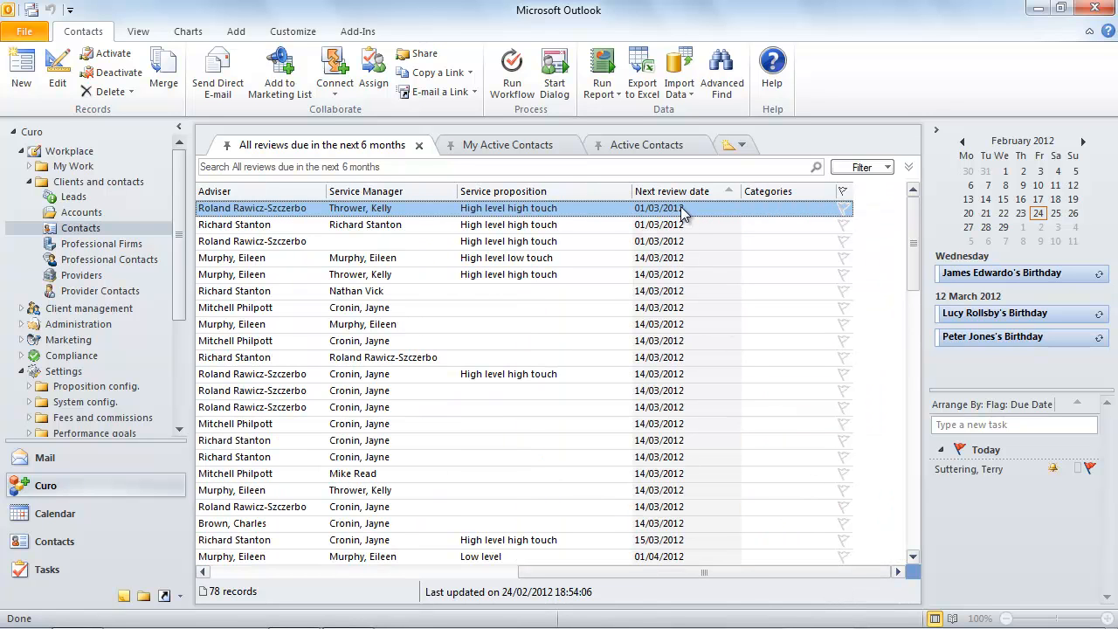
mouse_move(845, 213)
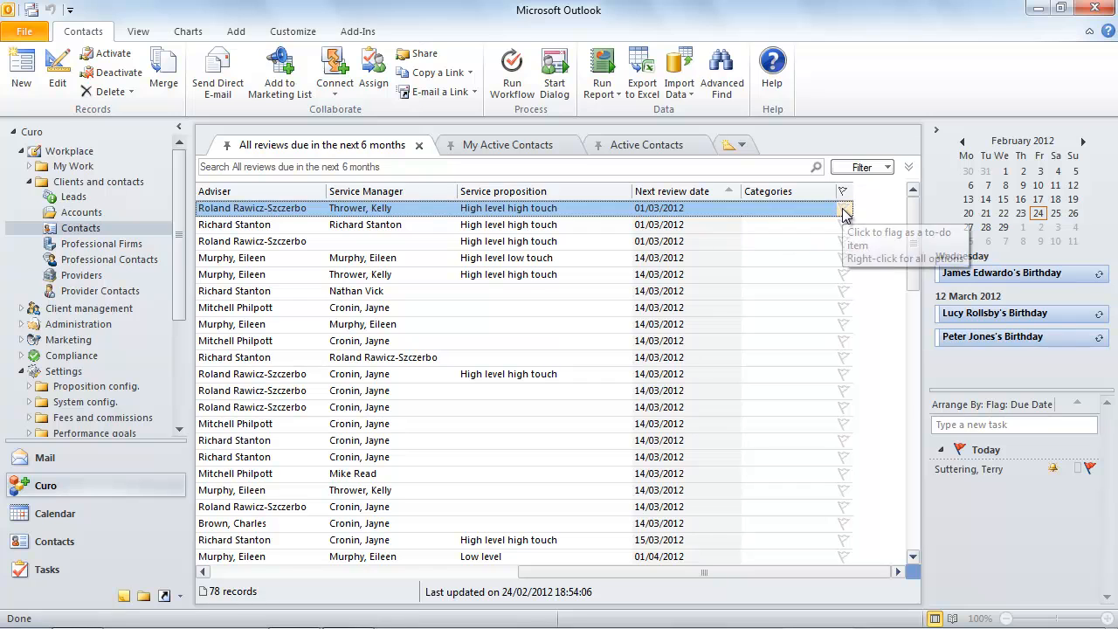
Flag the first three contacts in 'All reviews due in the next 6 months' for next-week follow-up
click(844, 208)
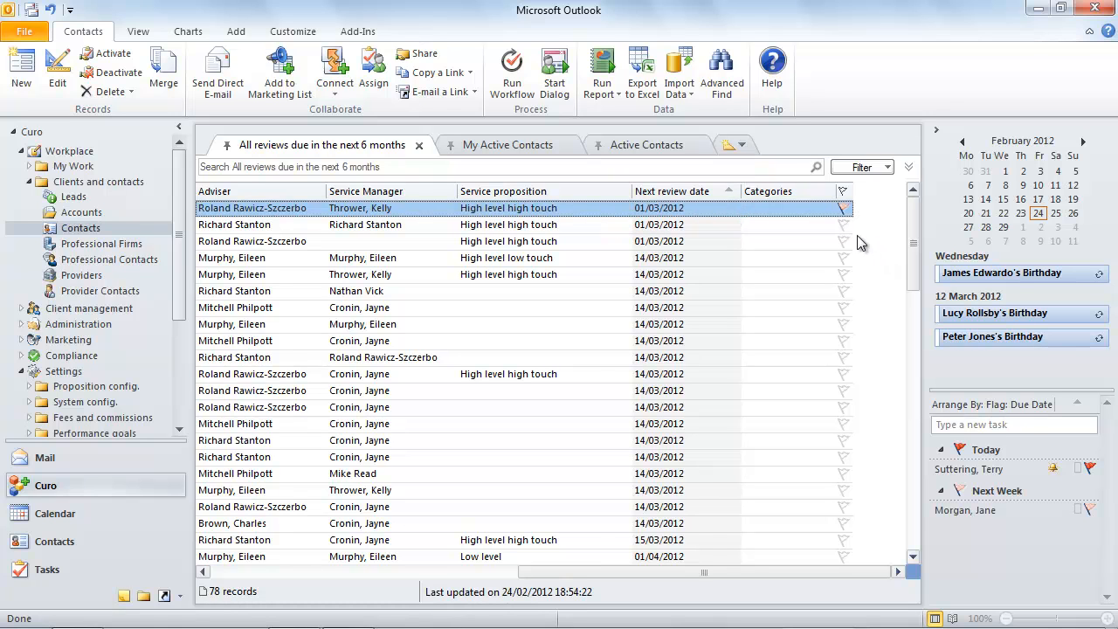
click(843, 208)
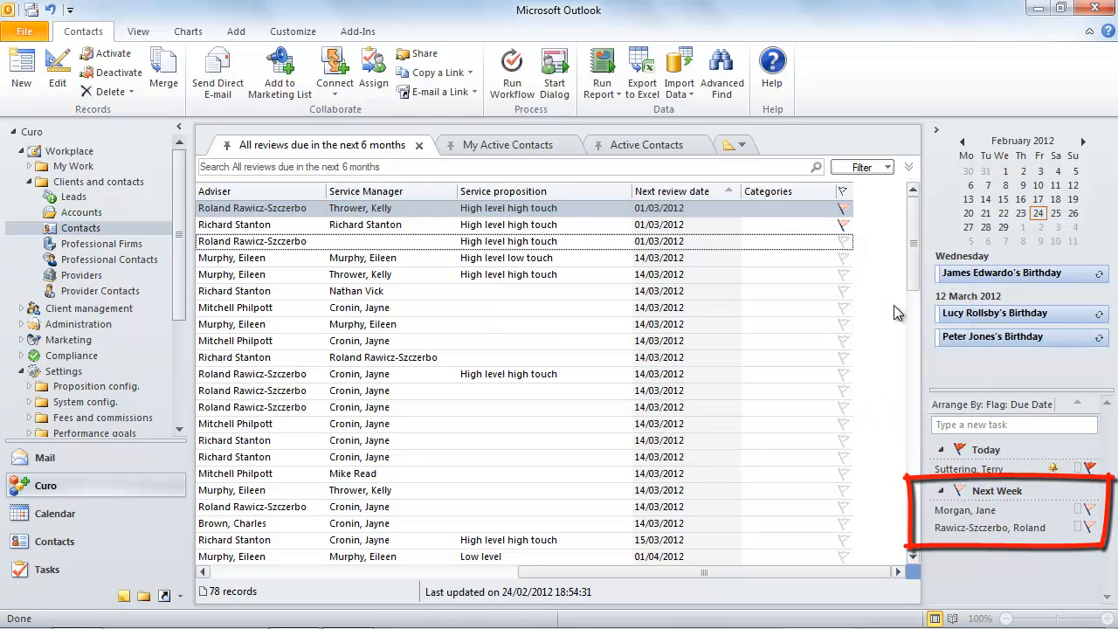
click(254, 208)
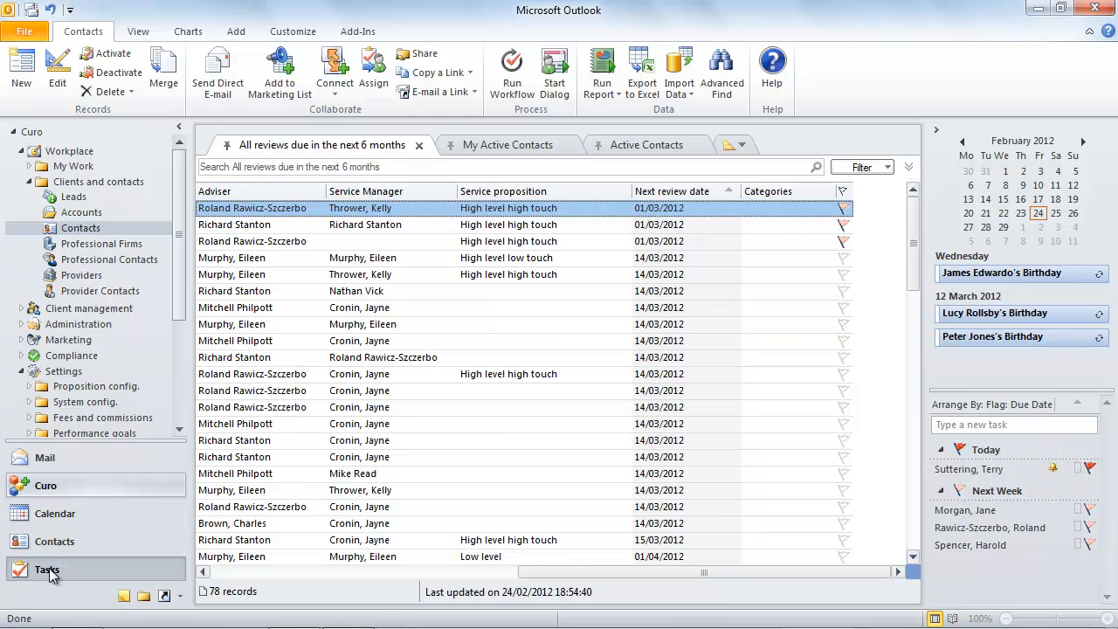
Show the To-Do List of four flagged contacts and open the first in Dynamics CRM
click(46, 570)
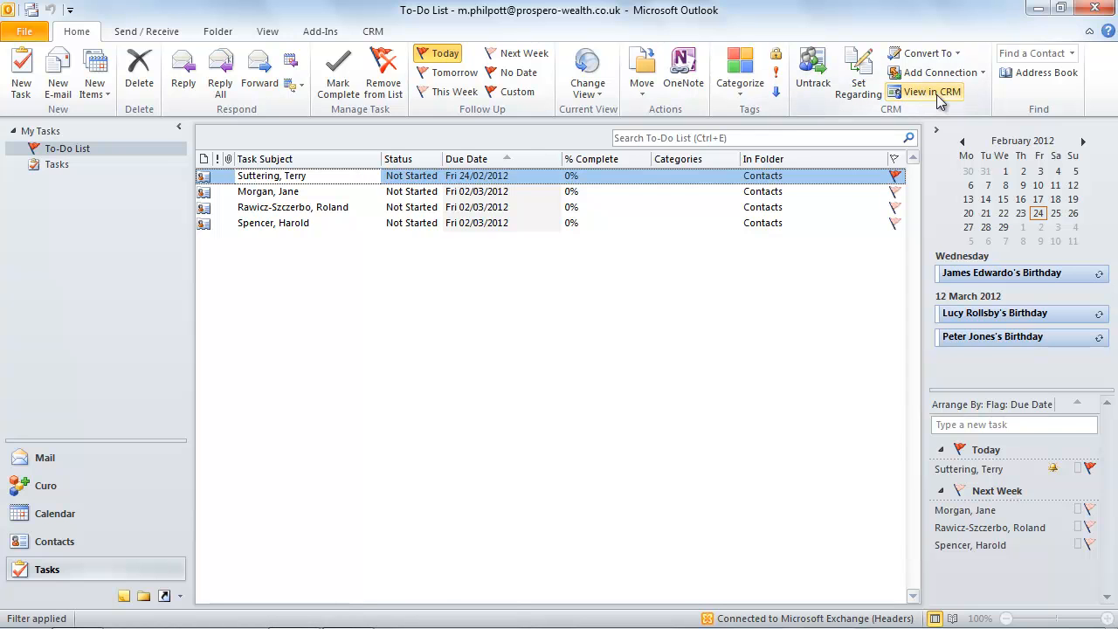
click(932, 91)
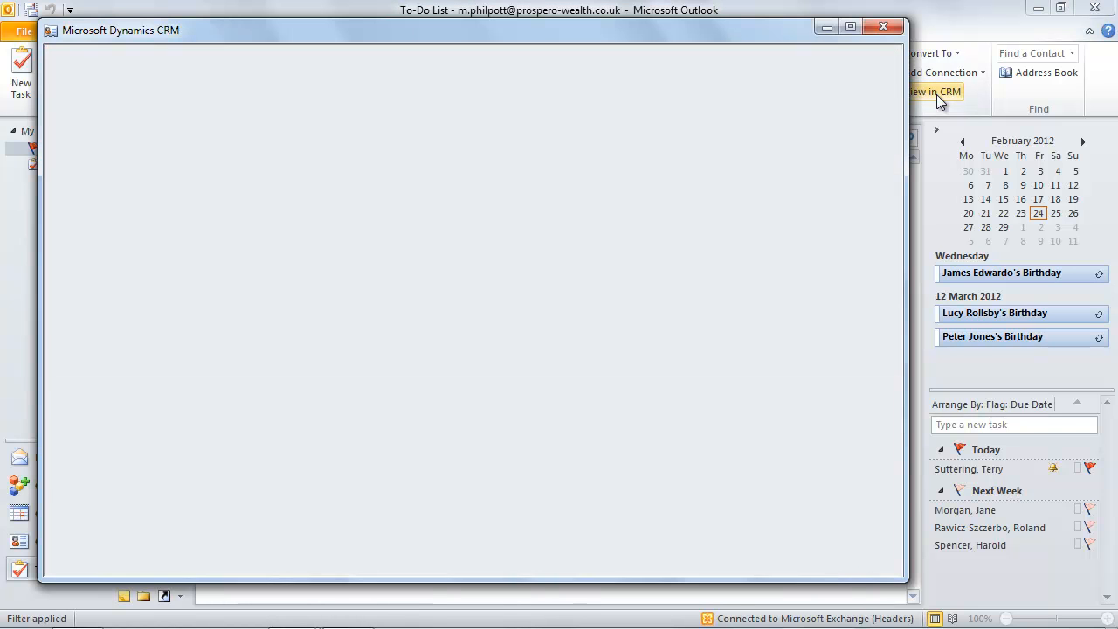